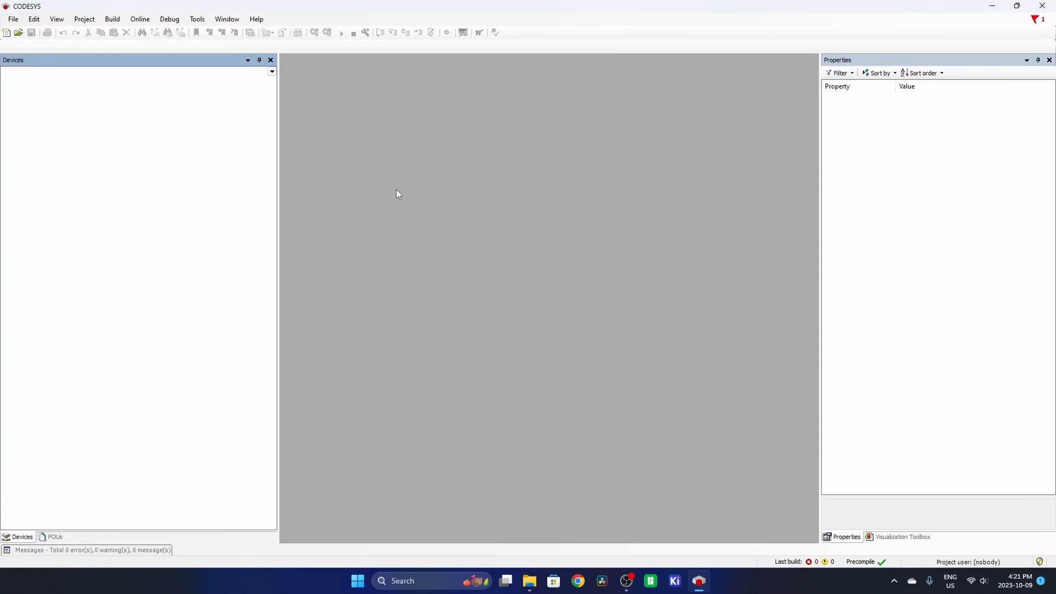
mouse_move(257, 88)
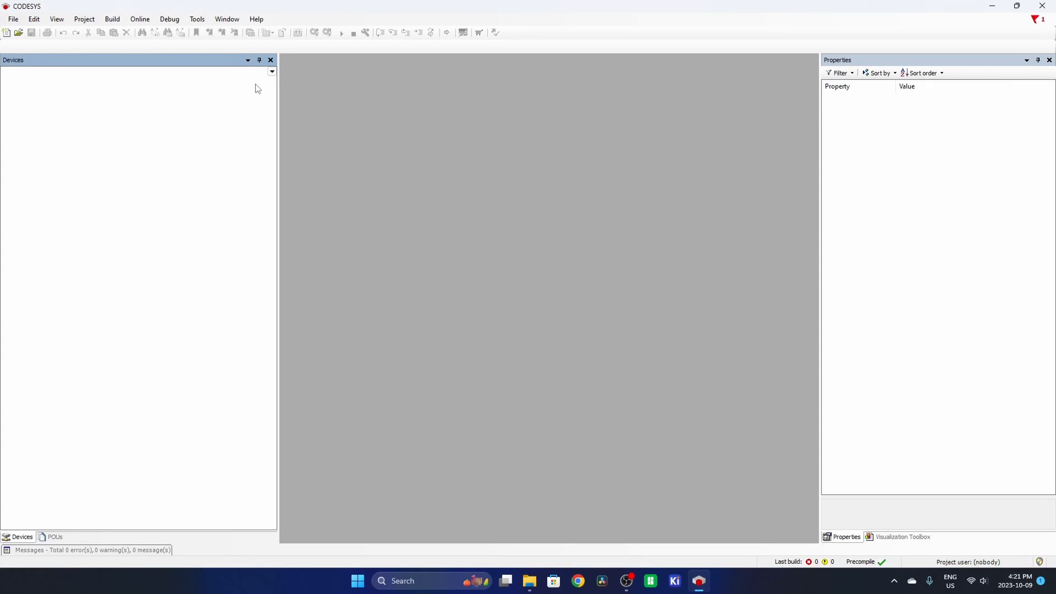
mouse_move(268, 46)
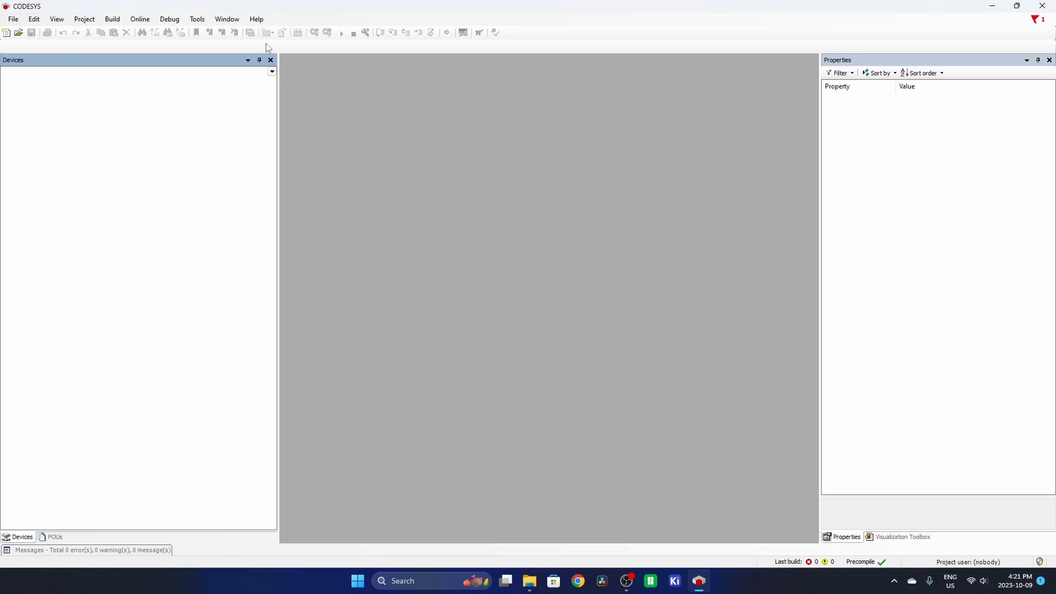
View the installed CODESYS version information from the Help menu, then dismiss it
click(256, 19)
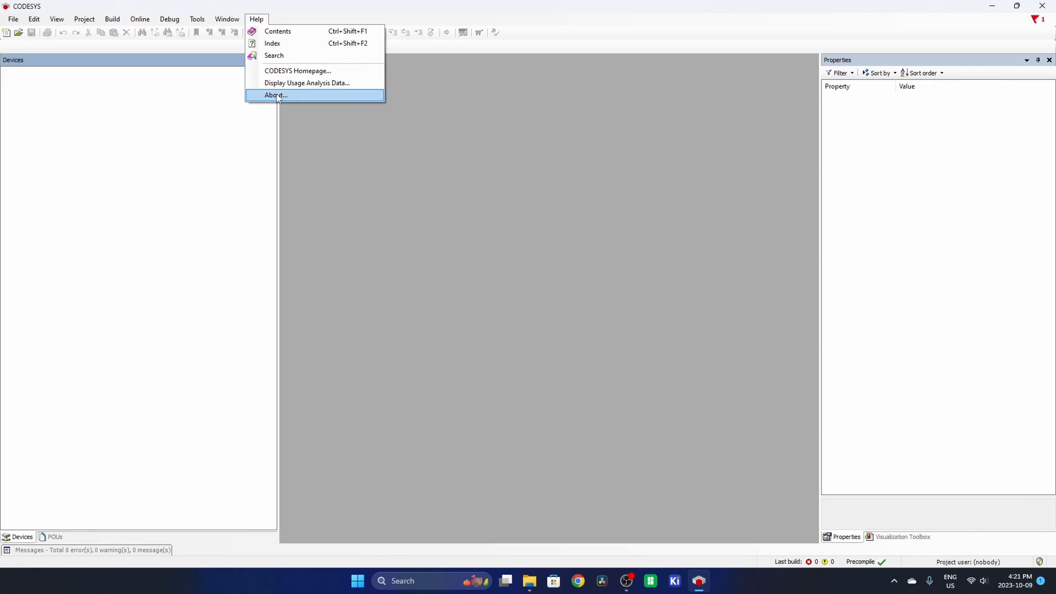
click(275, 95)
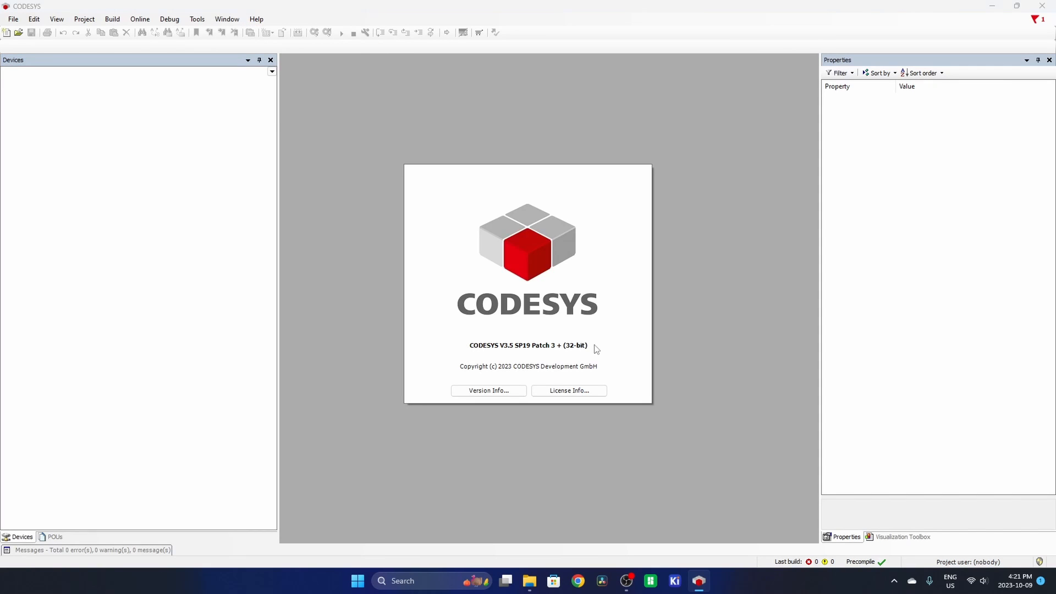
mouse_move(617, 351)
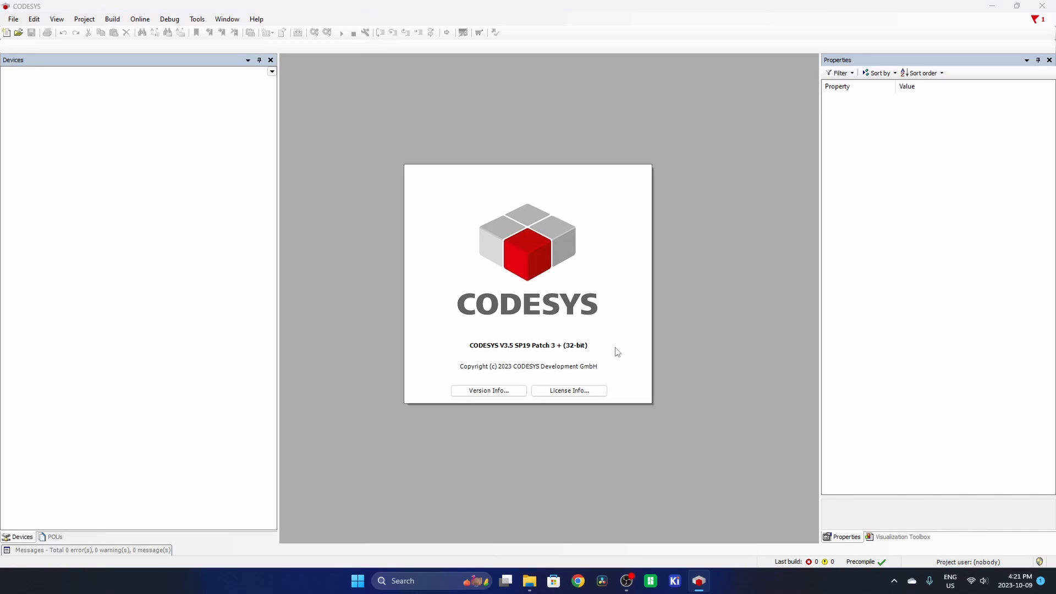
mouse_move(592, 344)
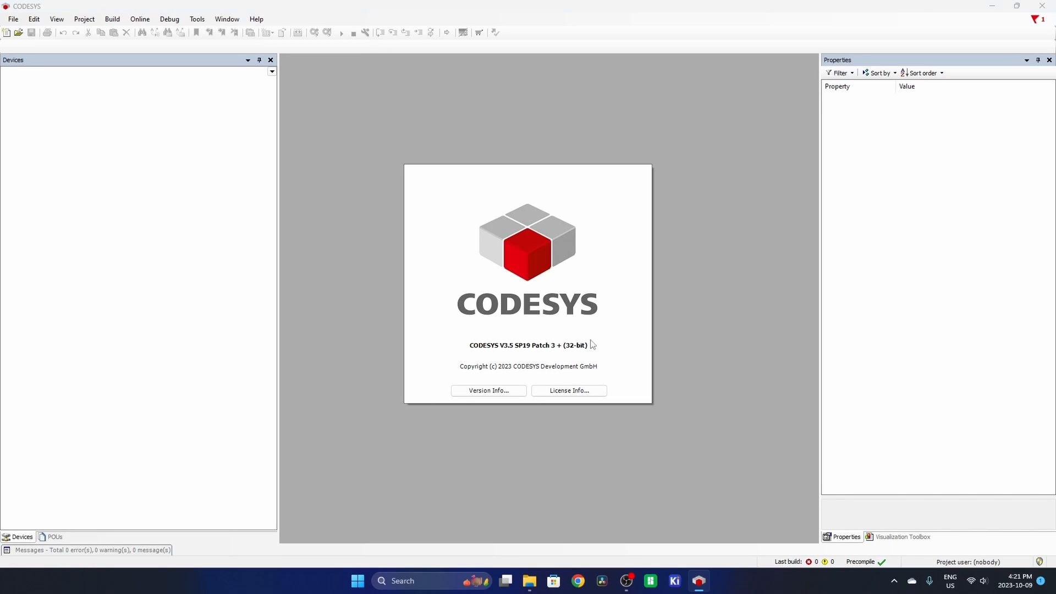
mouse_move(569, 317)
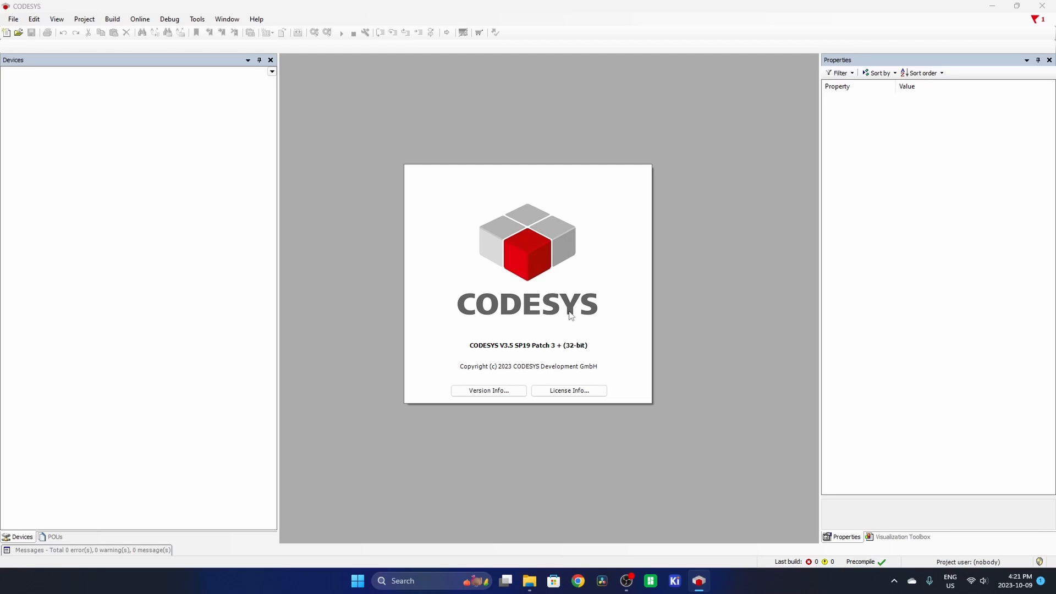
mouse_move(565, 331)
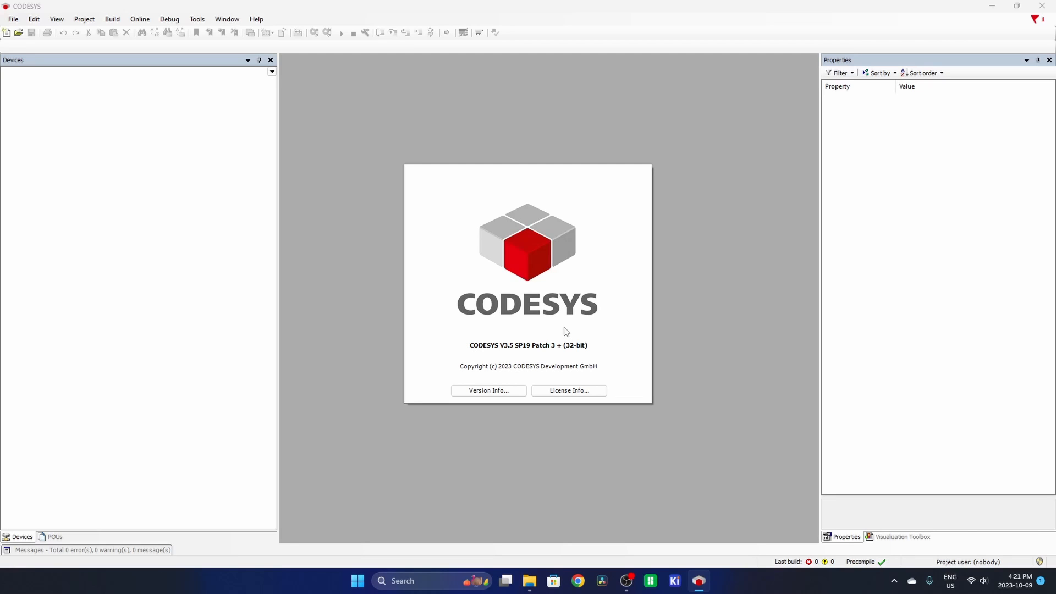
mouse_move(540, 326)
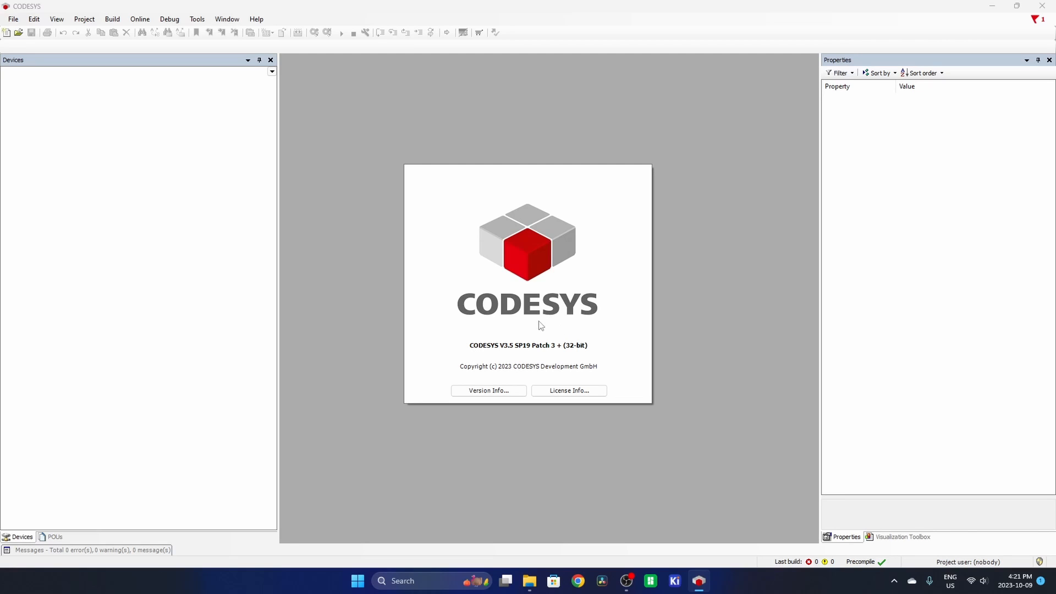
mouse_move(533, 268)
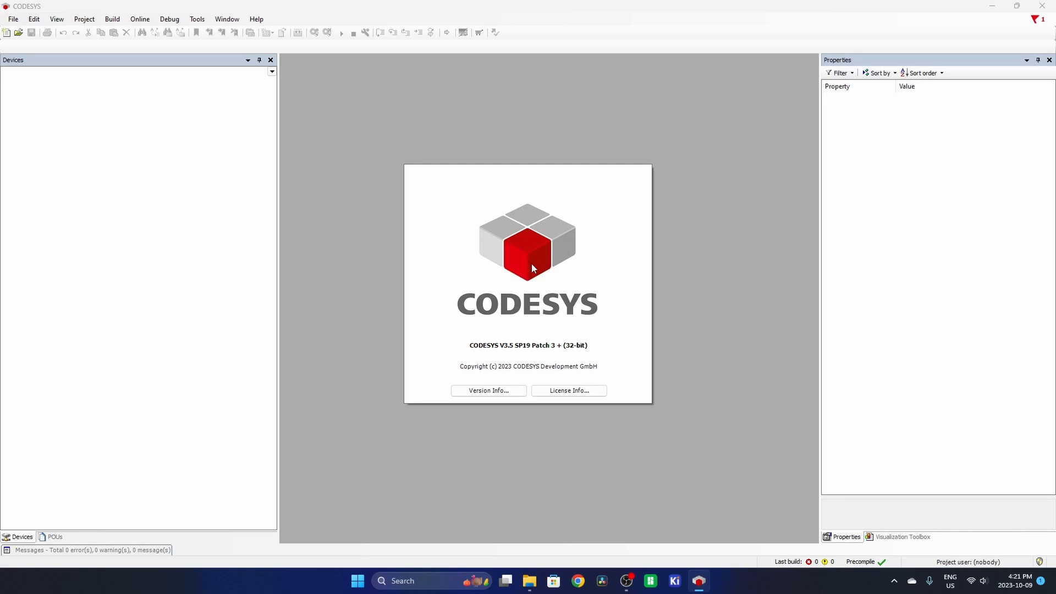
click(533, 268)
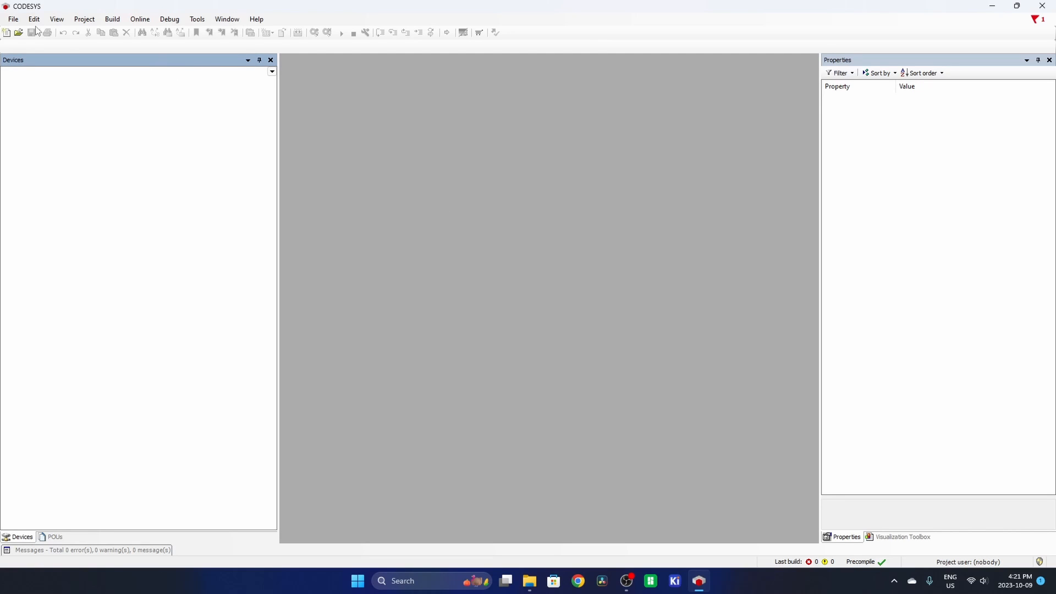
Create a standard project named Untitled3 saved in the Coesys folder
click(13, 18)
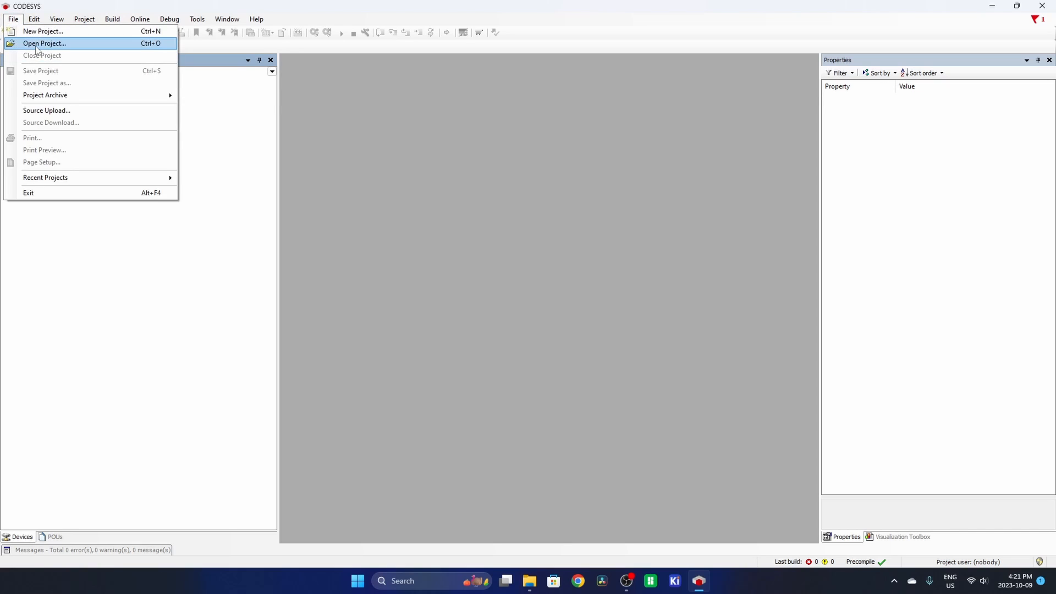
click(46, 31)
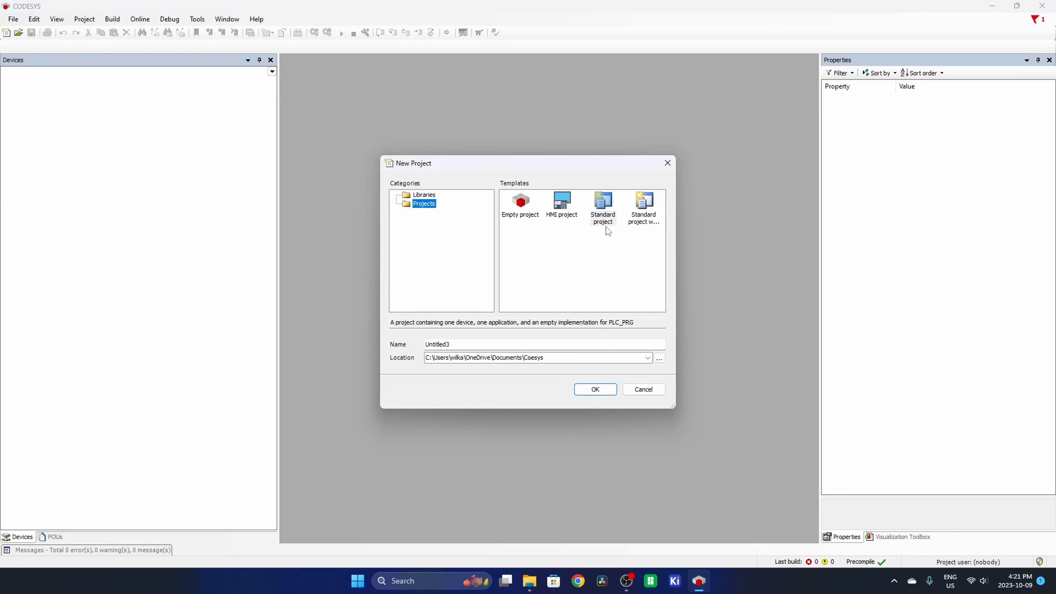
click(602, 201)
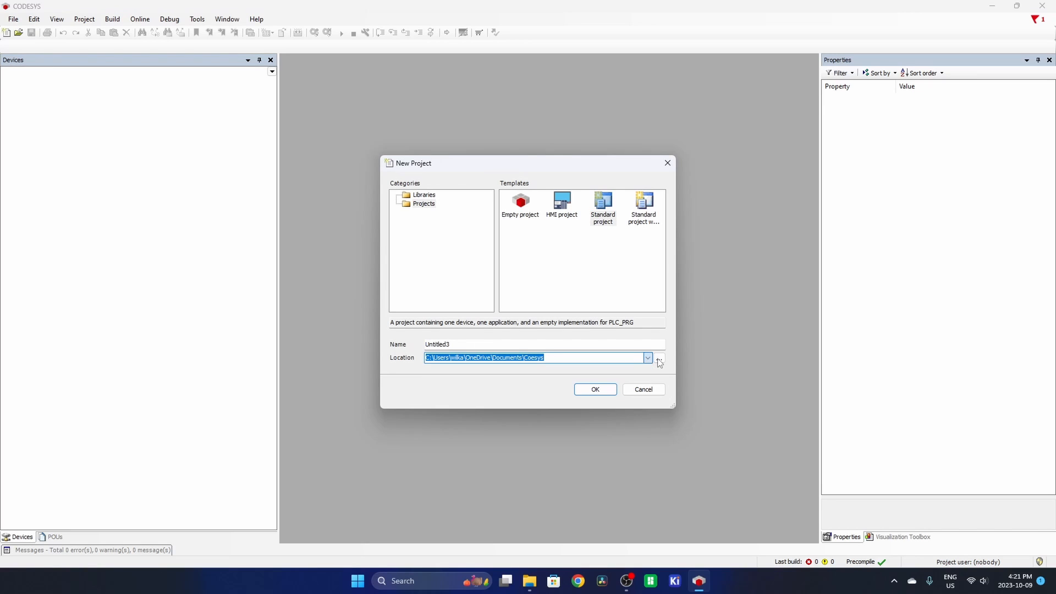
click(658, 358)
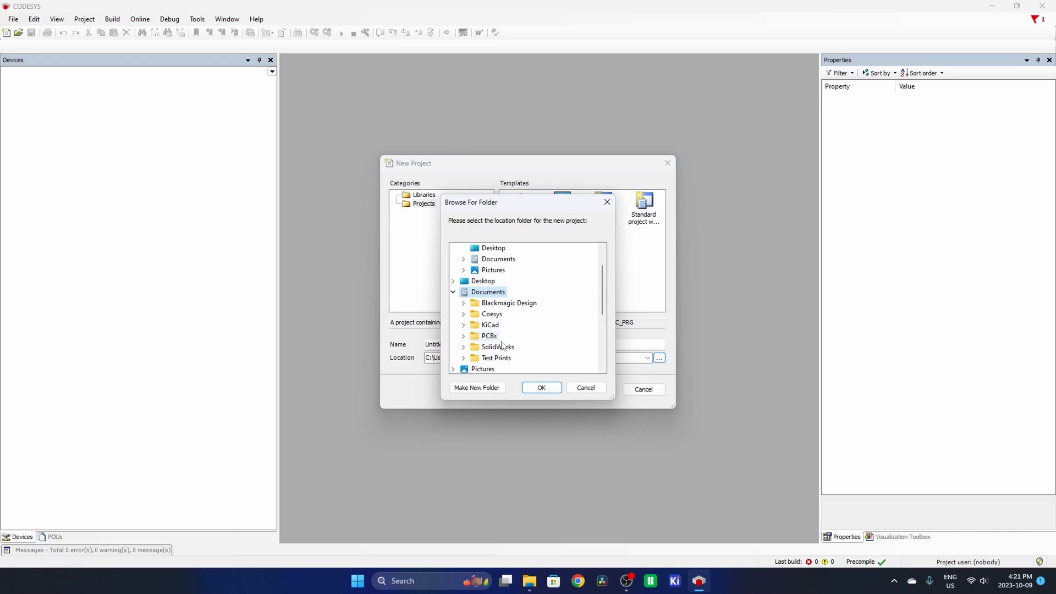
click(541, 387)
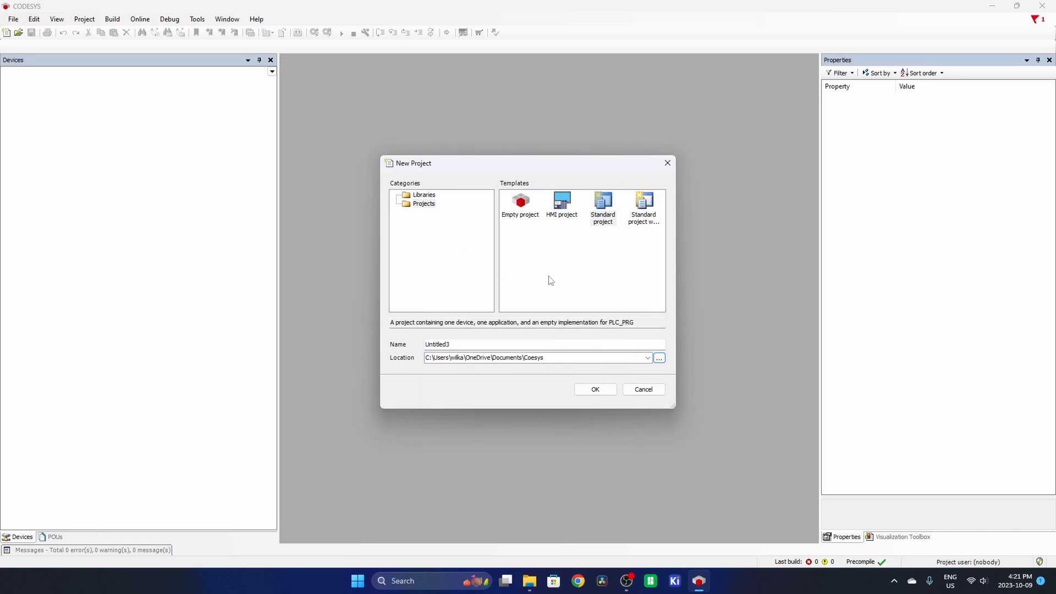
click(470, 344)
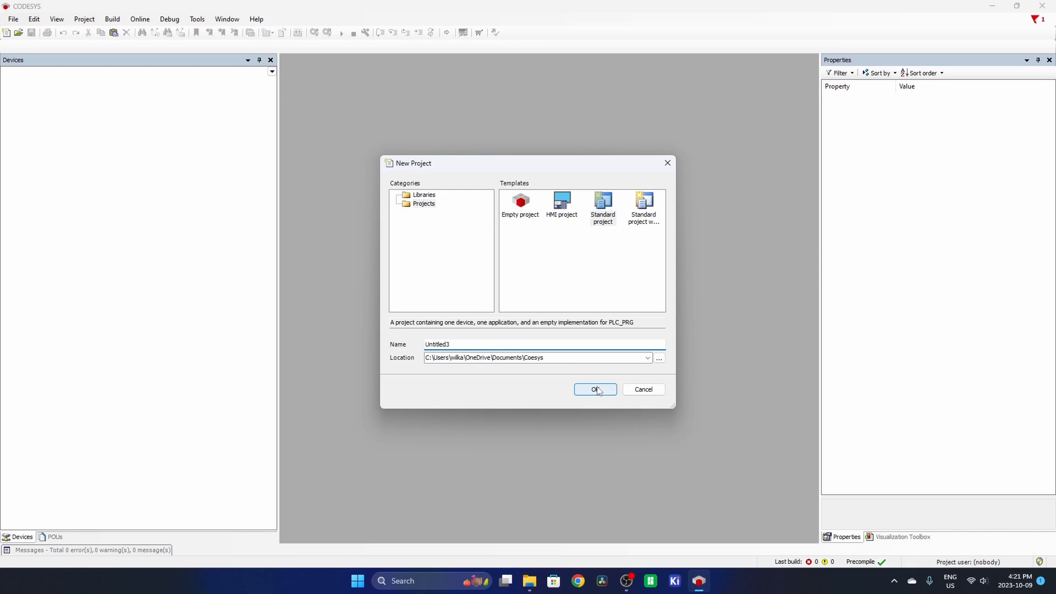
click(595, 389)
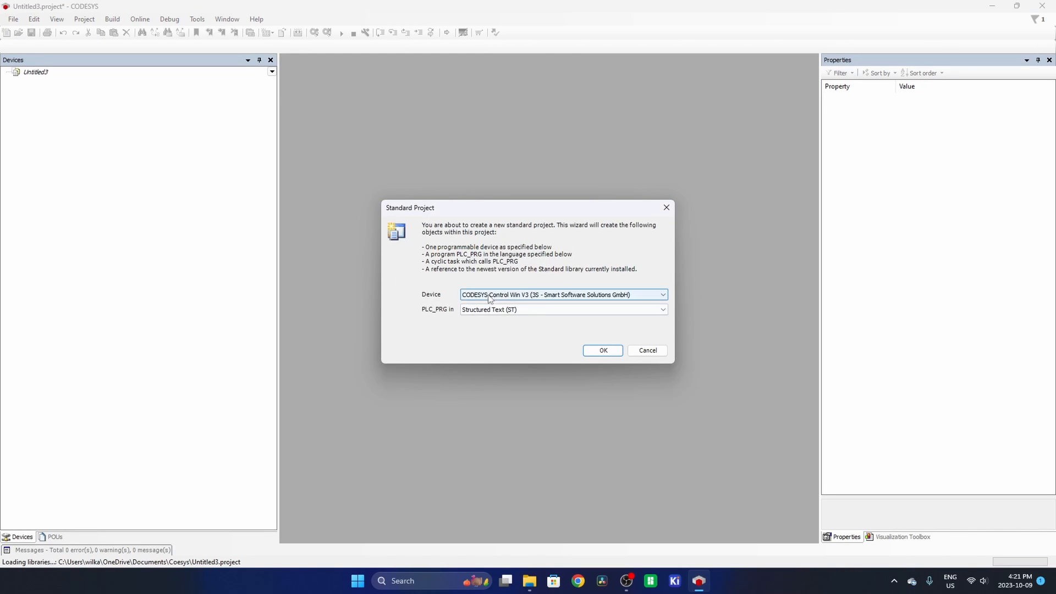
Choose CODESYS Control Win V3 as the device and Structured Text for PLC_PRG
click(662, 294)
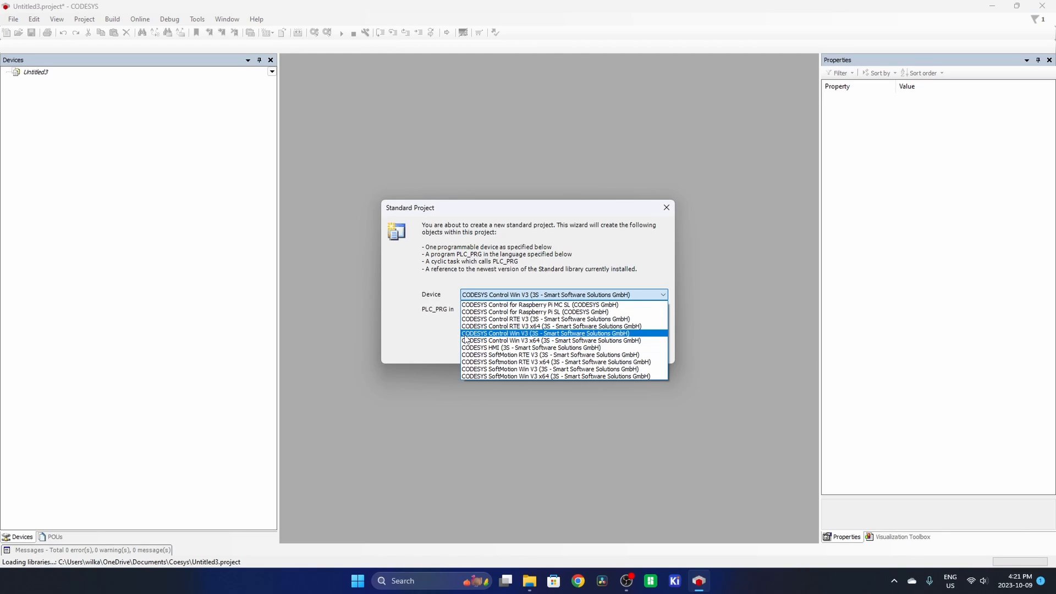
mouse_move(530, 341)
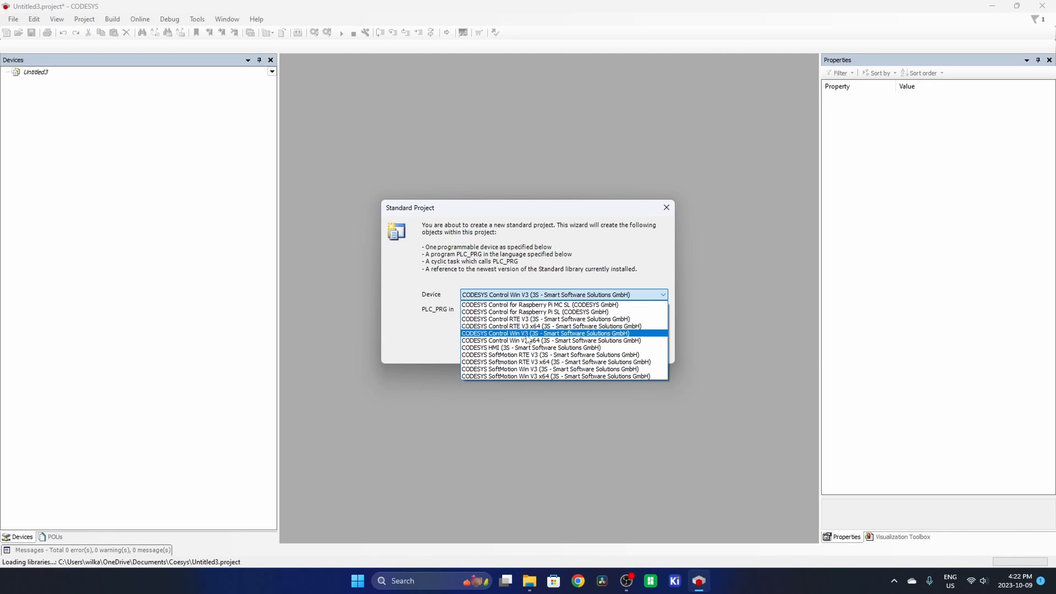
mouse_move(549, 339)
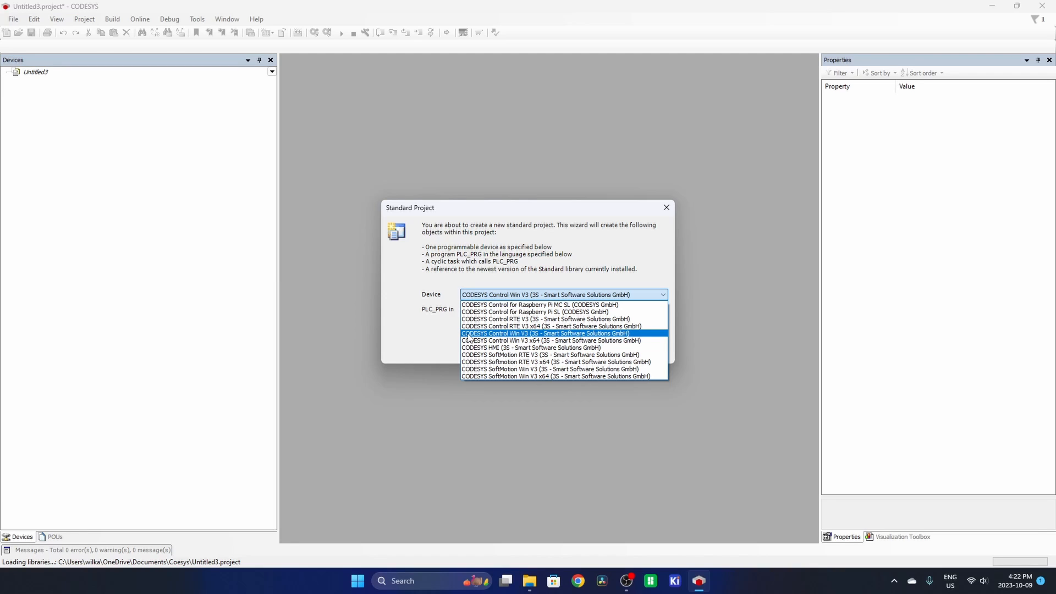
click(538, 332)
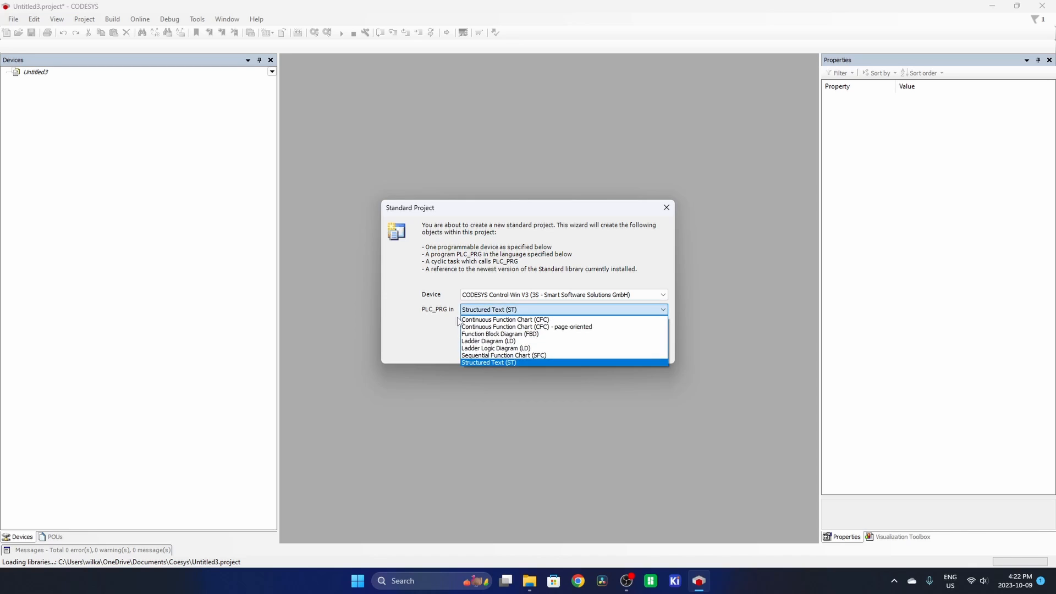
click(489, 363)
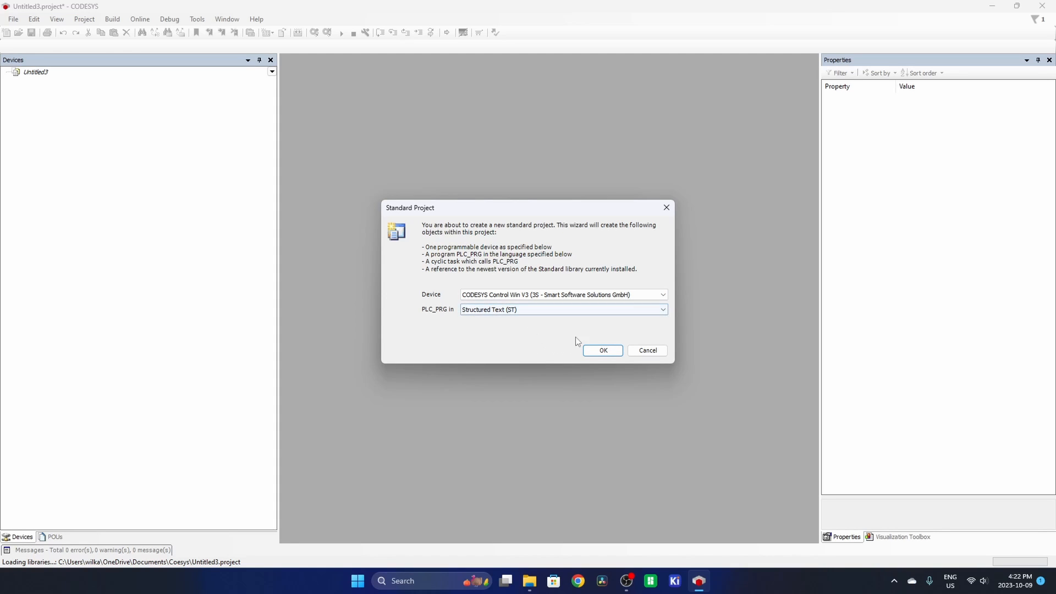
click(603, 350)
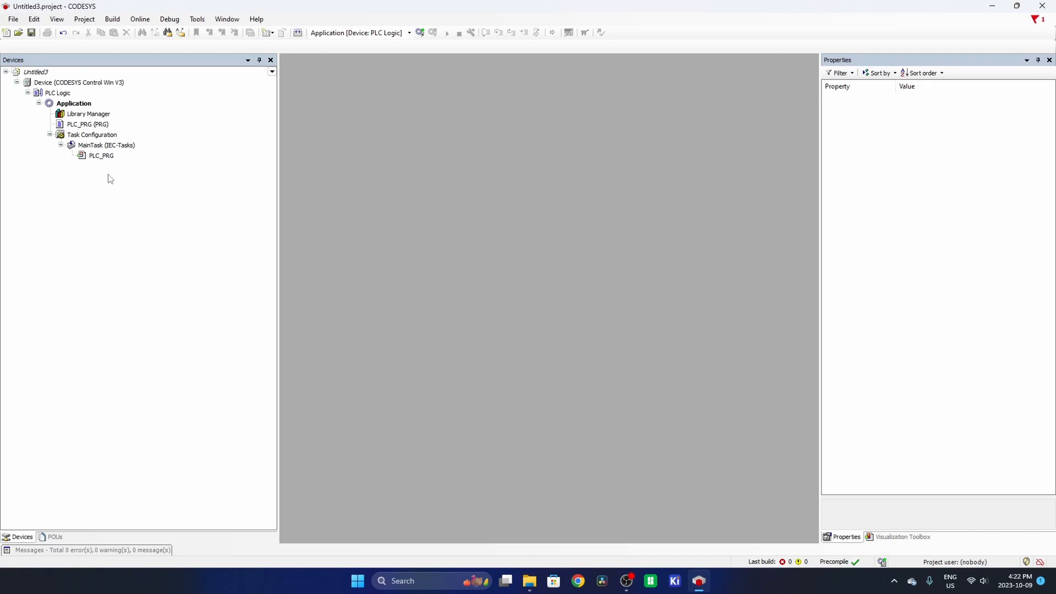
mouse_move(113, 172)
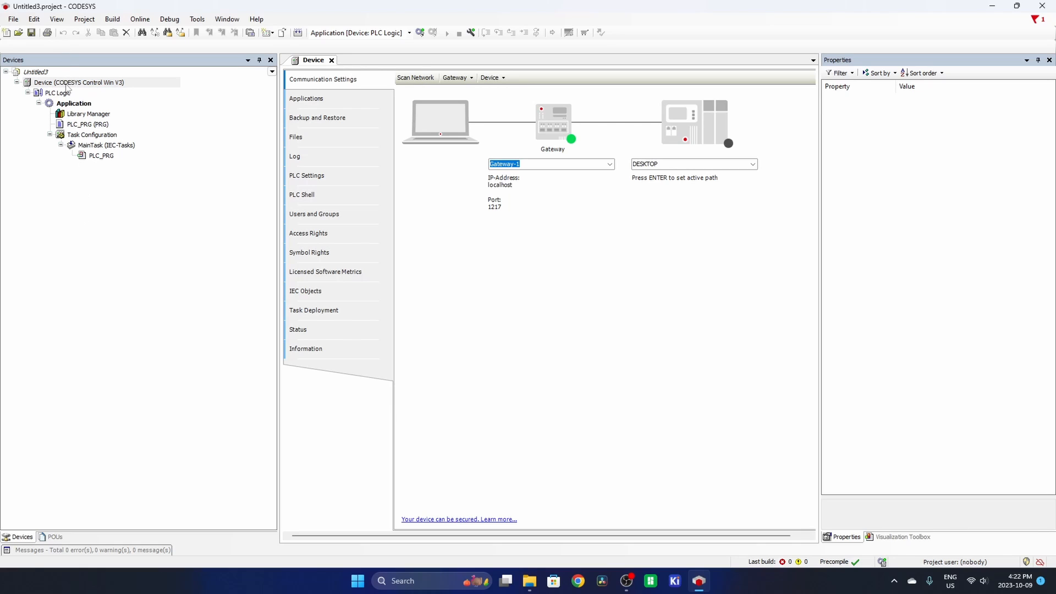
mouse_move(508, 184)
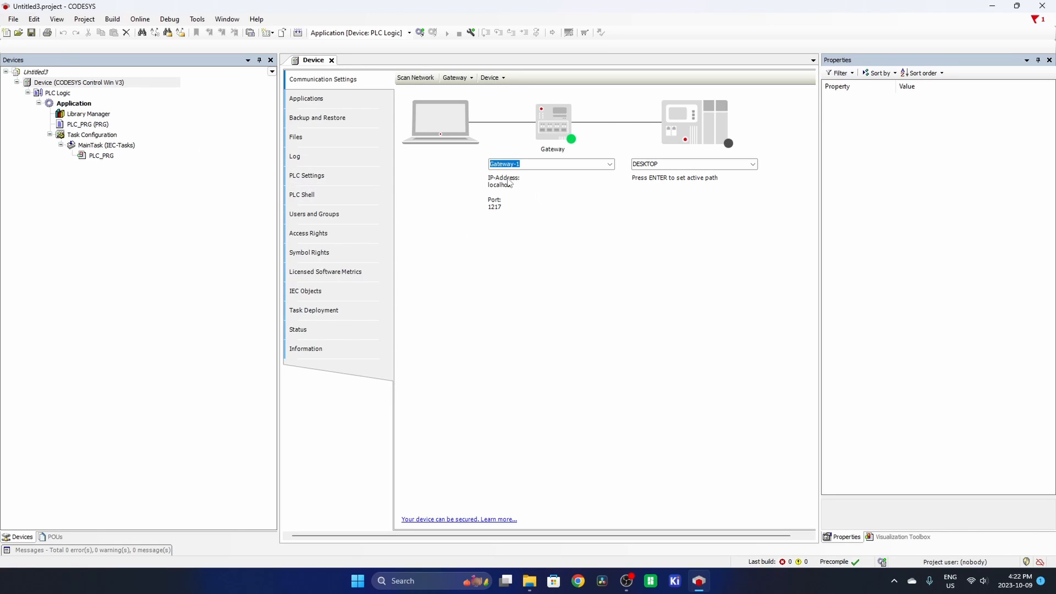
Scan the network, select DESKTOP with non-matching devices hidden, and confirm it
click(415, 78)
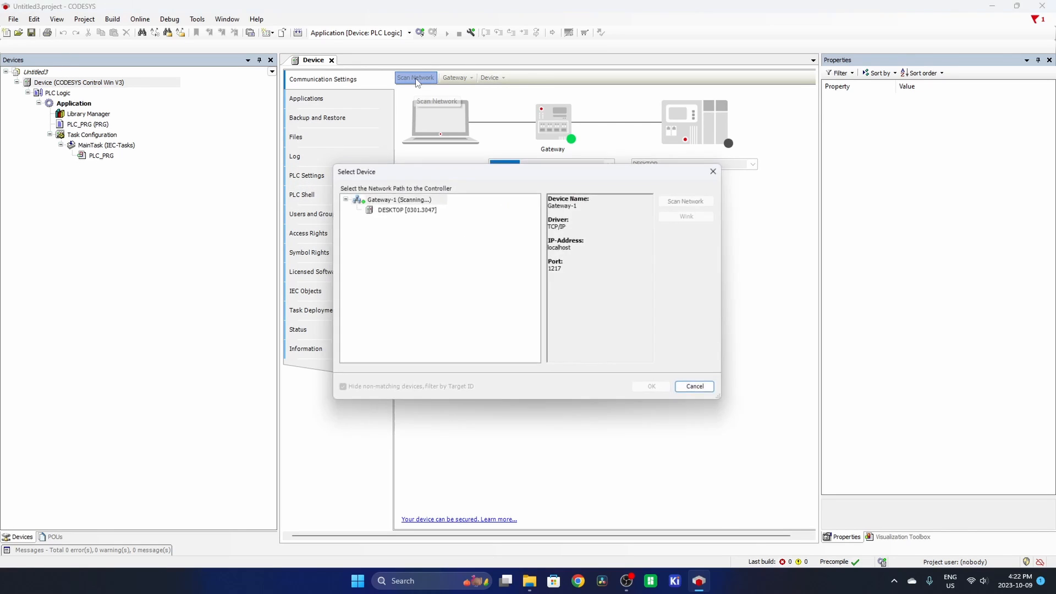
click(406, 210)
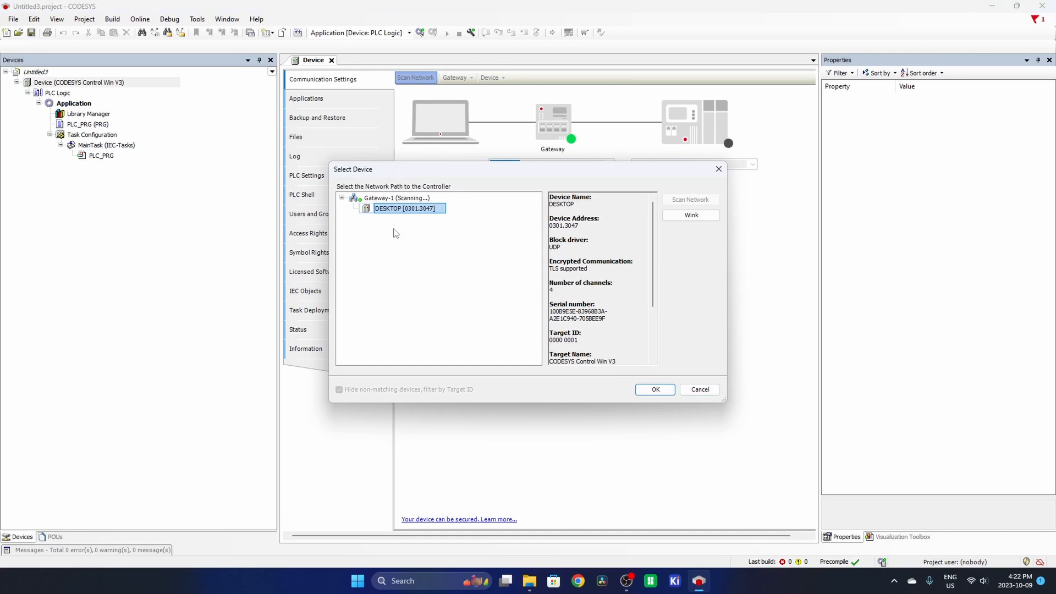
click(338, 389)
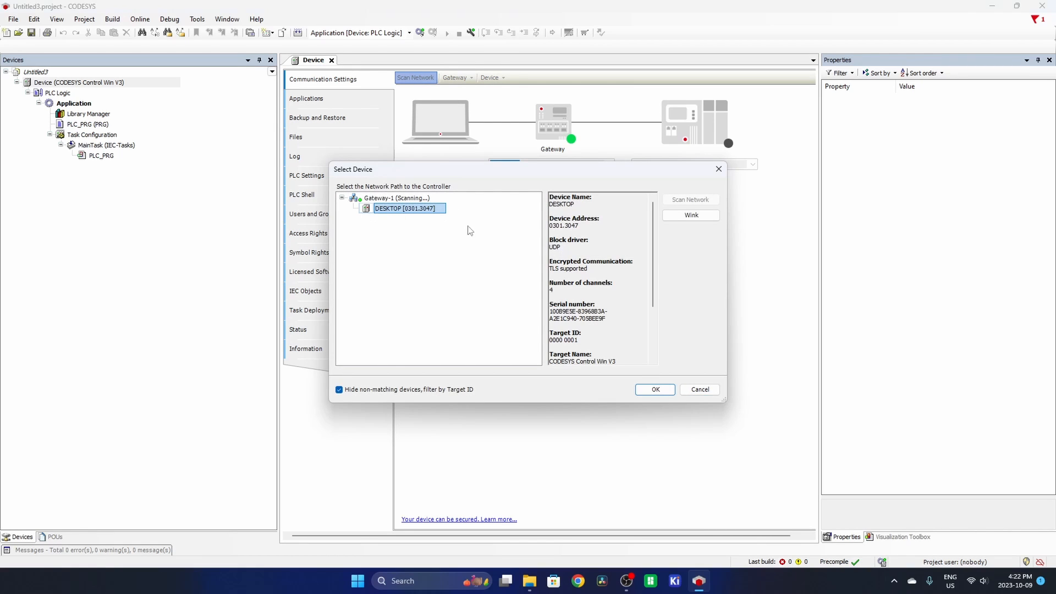
click(654, 389)
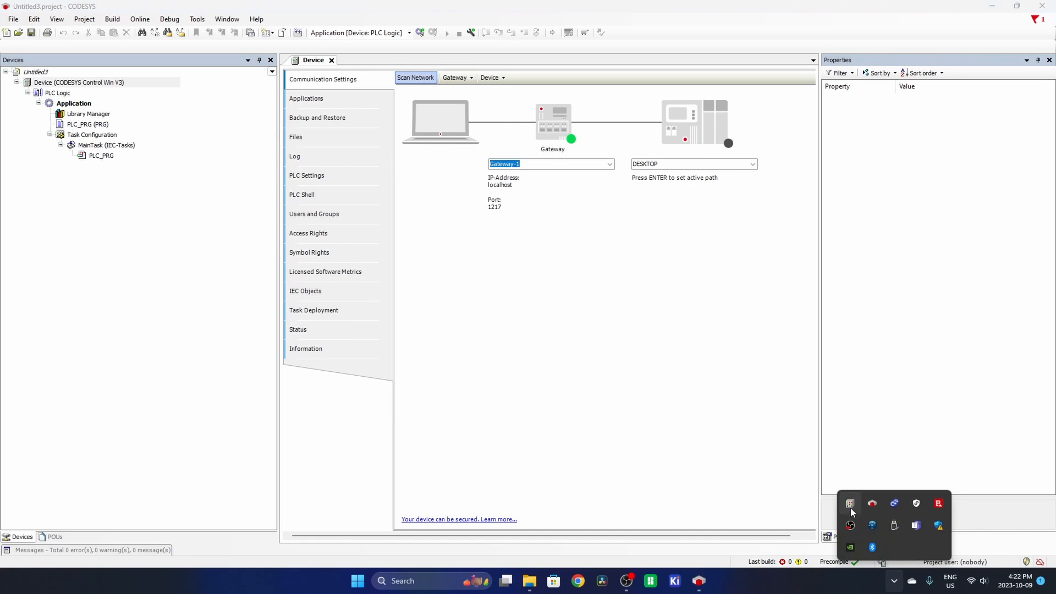
mouse_move(895, 576)
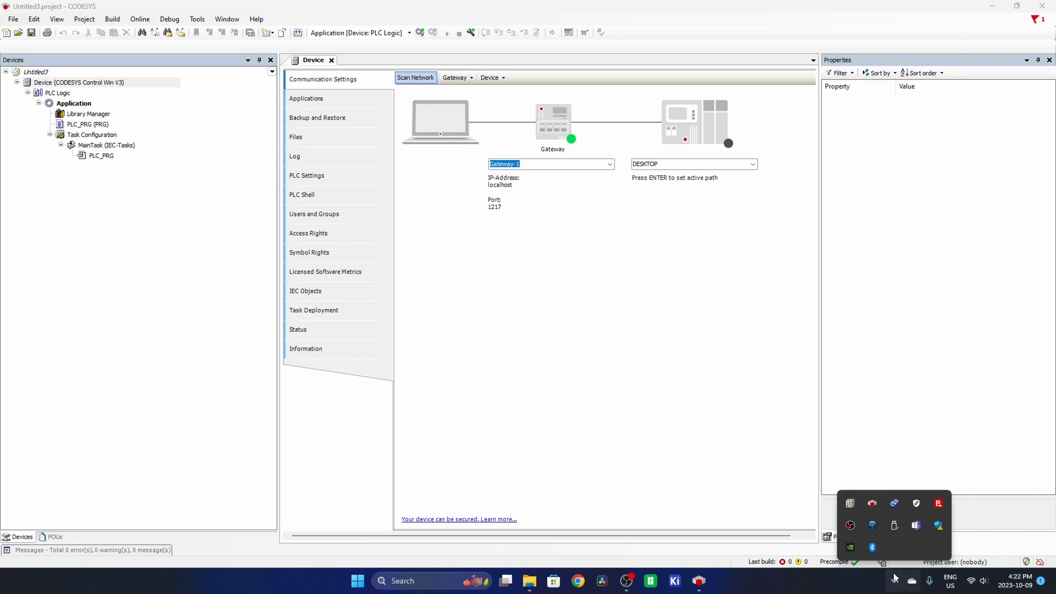
mouse_move(849, 503)
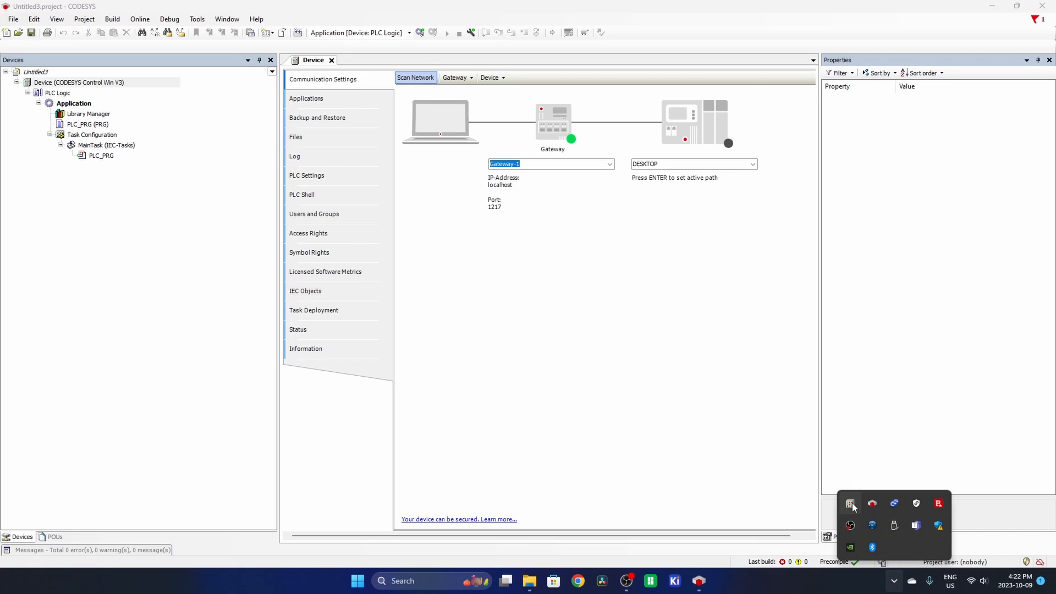
mouse_move(850, 503)
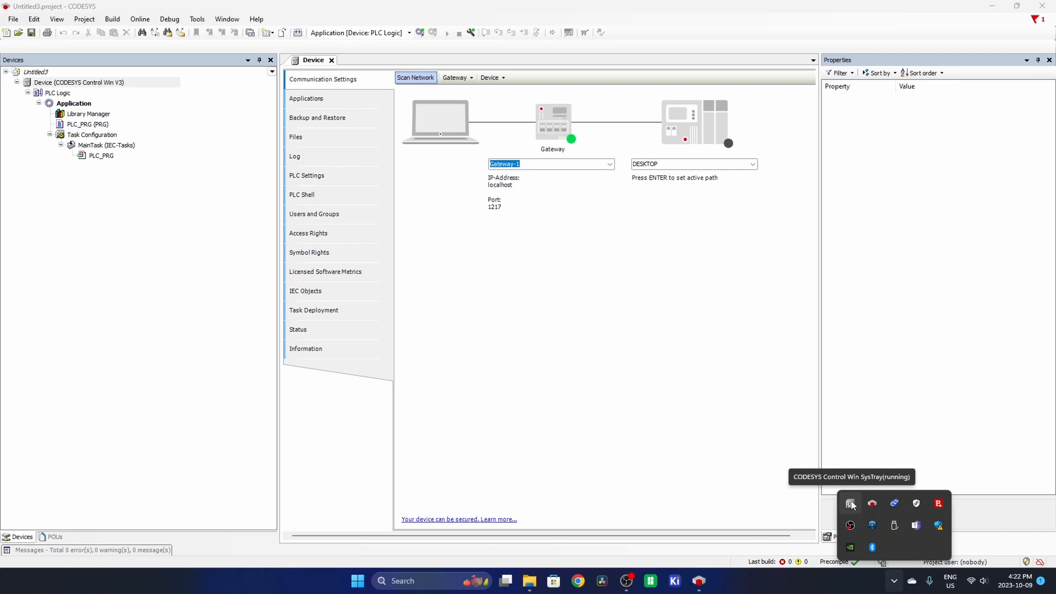
mouse_move(850, 513)
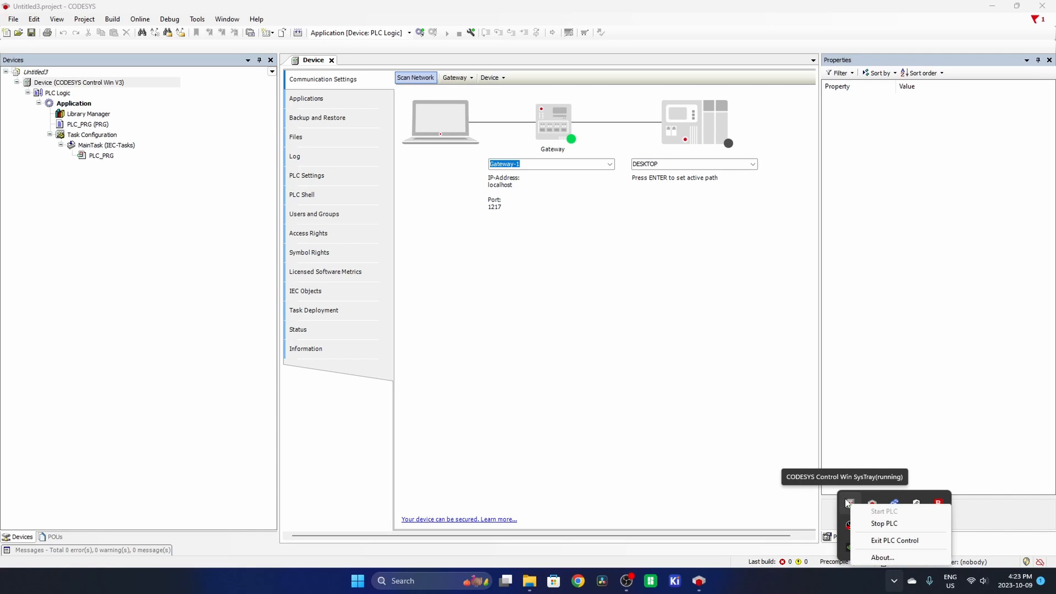
mouse_move(875, 527)
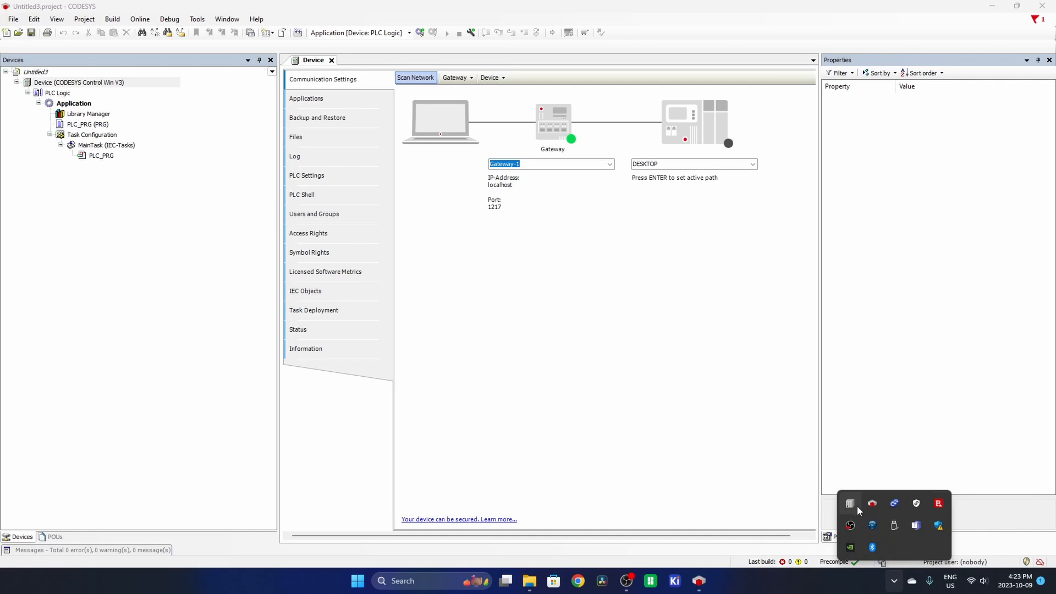
mouse_move(850, 506)
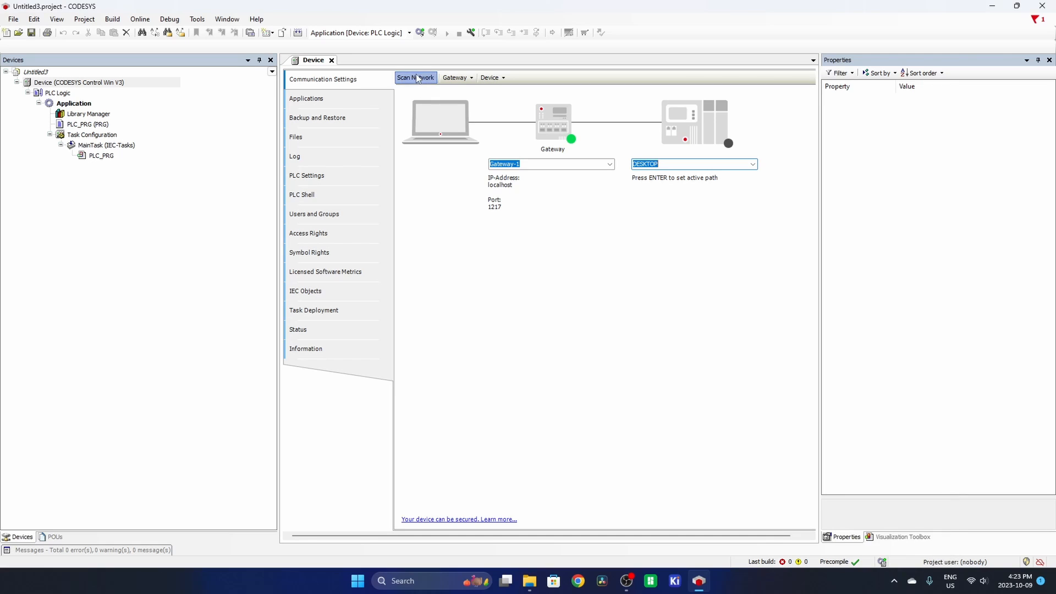
Rescan the network for controllers with non-matching devices hidden
click(415, 77)
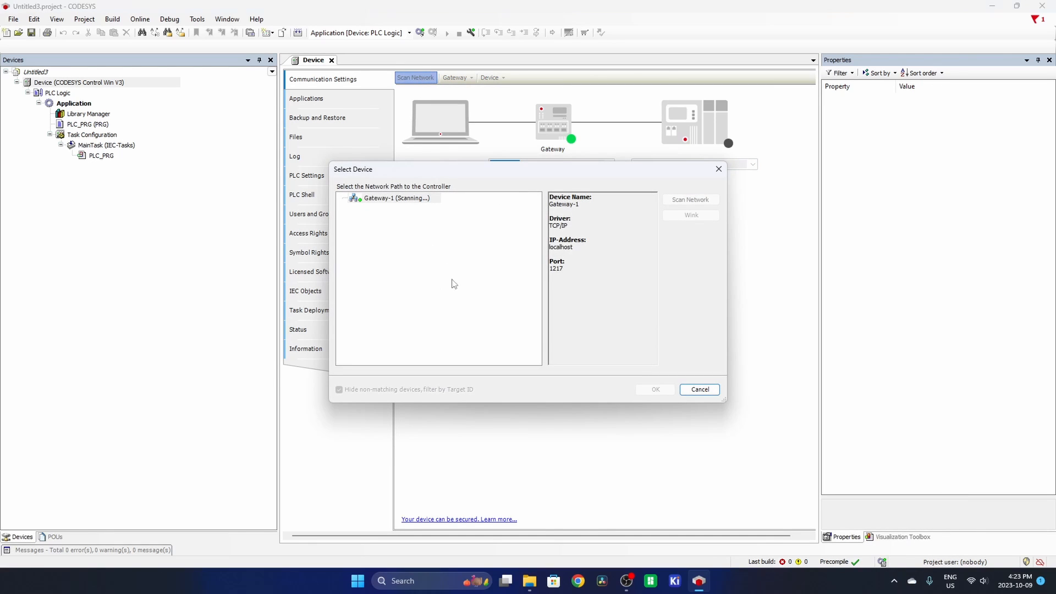
click(338, 389)
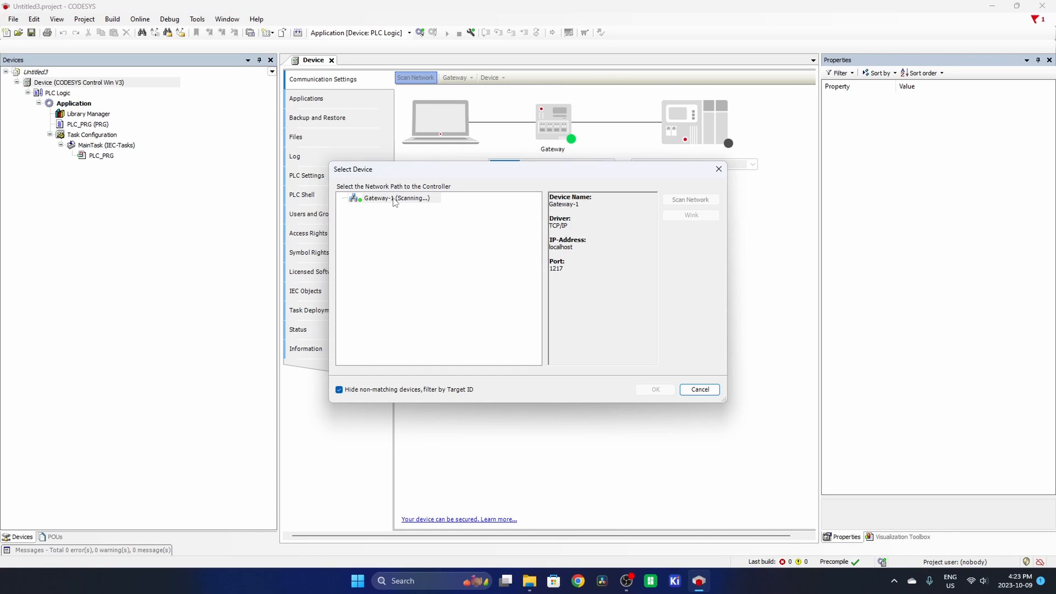
mouse_move(434, 211)
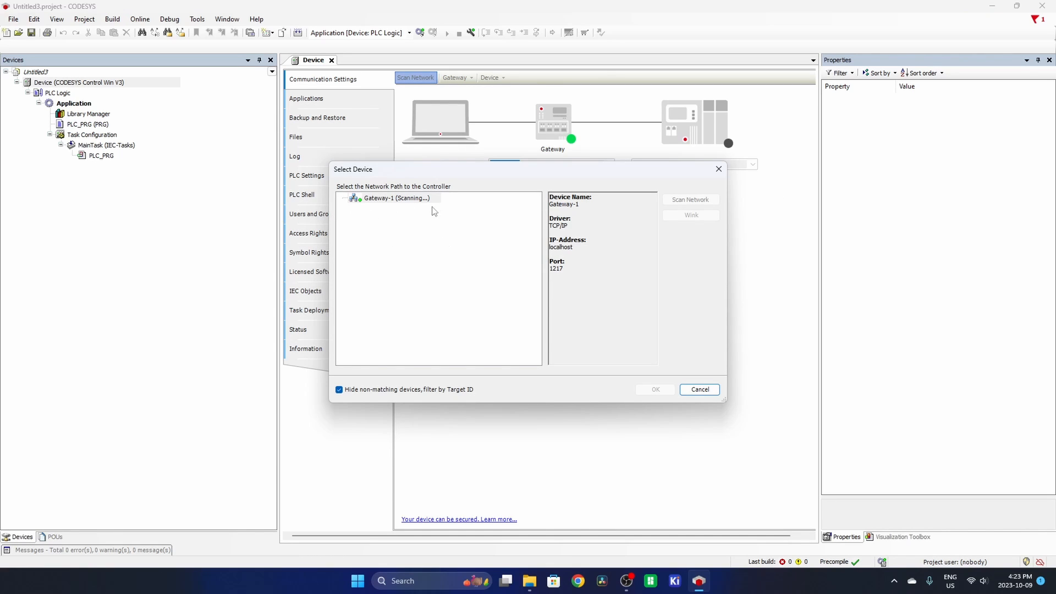
mouse_move(718, 169)
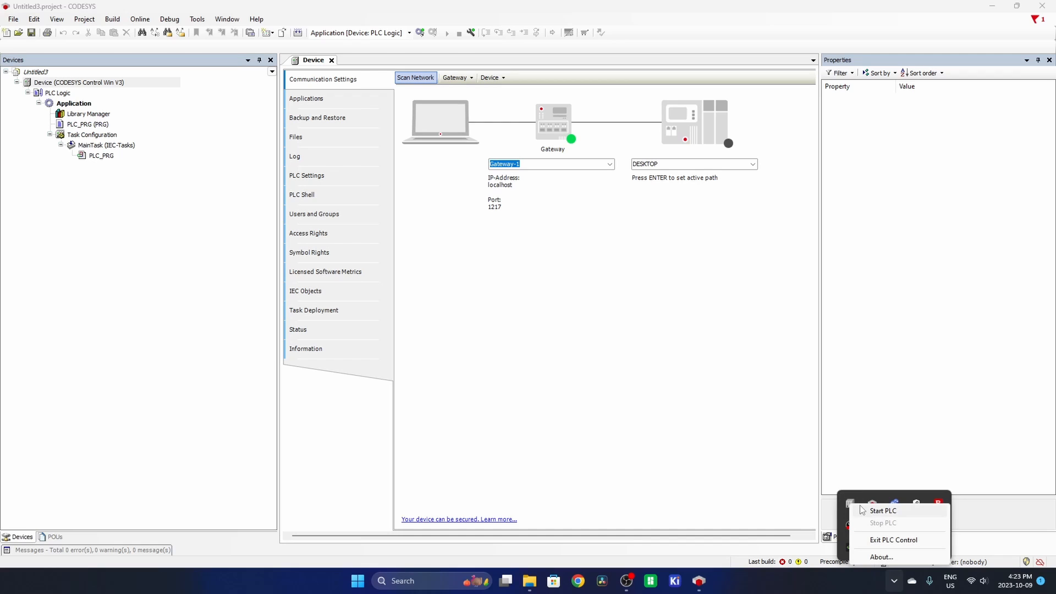
mouse_move(879, 525)
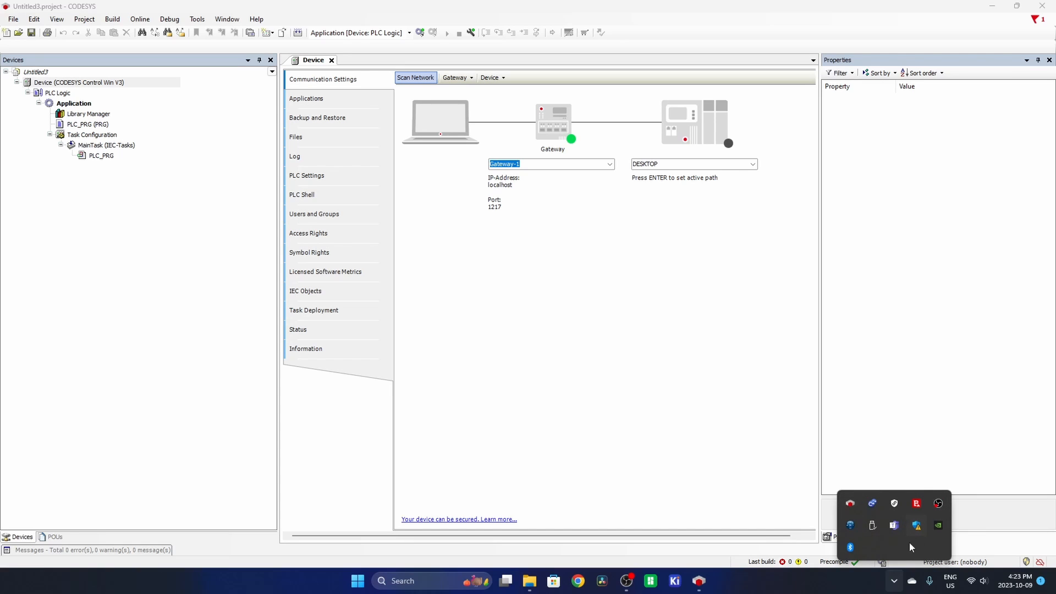
Run the CODESYS Control Win V3 SysTray shortcut and check the tray for the soft PLC
click(415, 77)
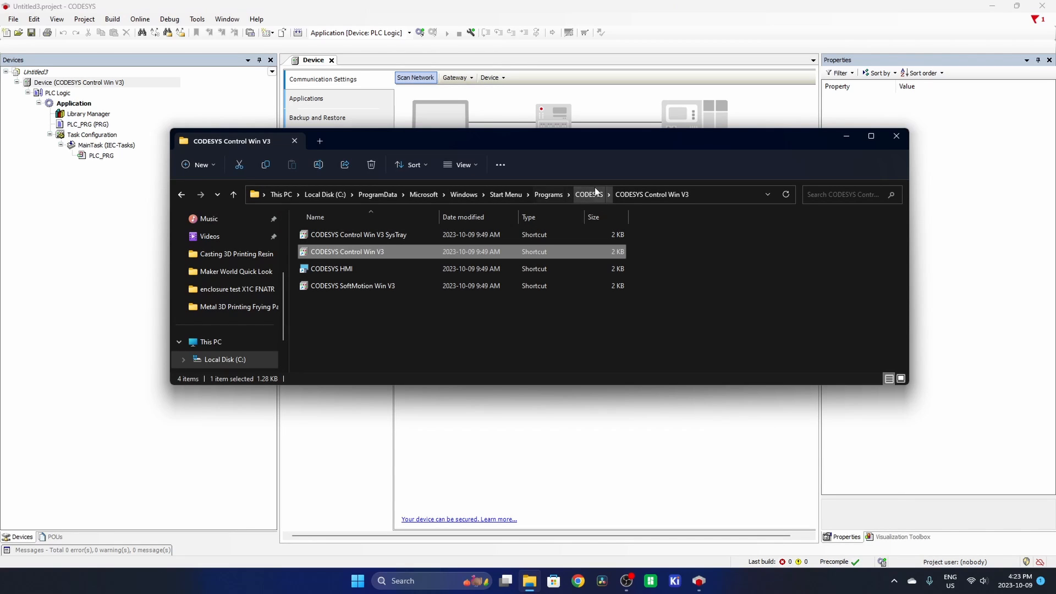
mouse_move(600, 202)
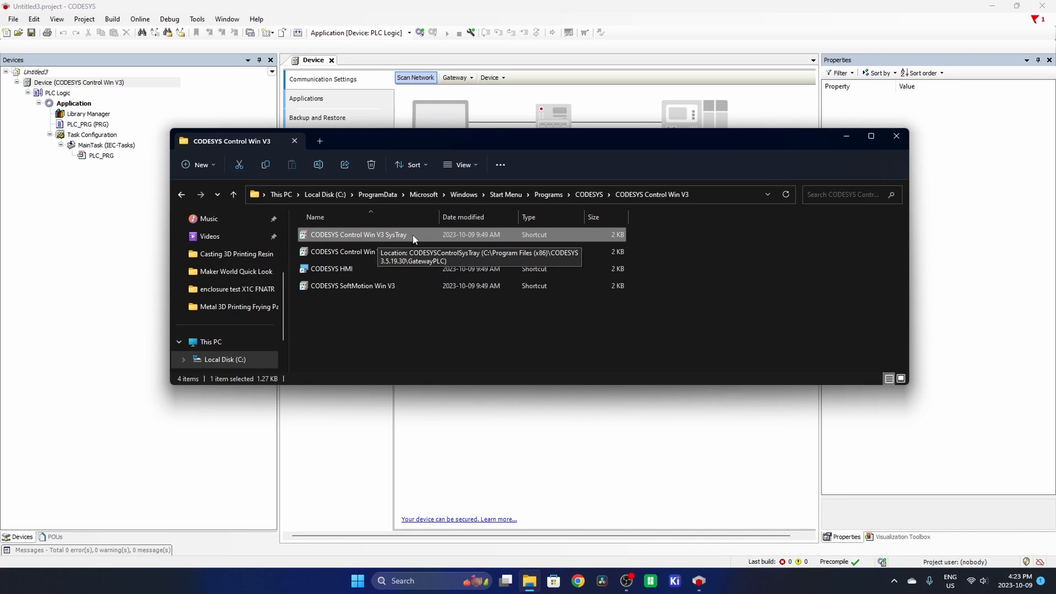
click(356, 581)
text(code)
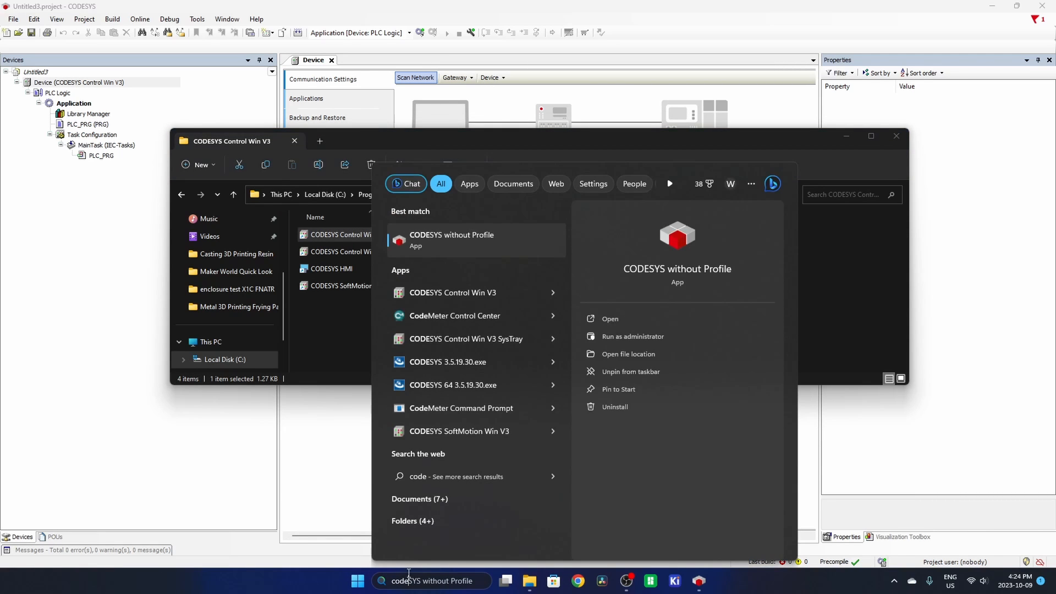
click(466, 338)
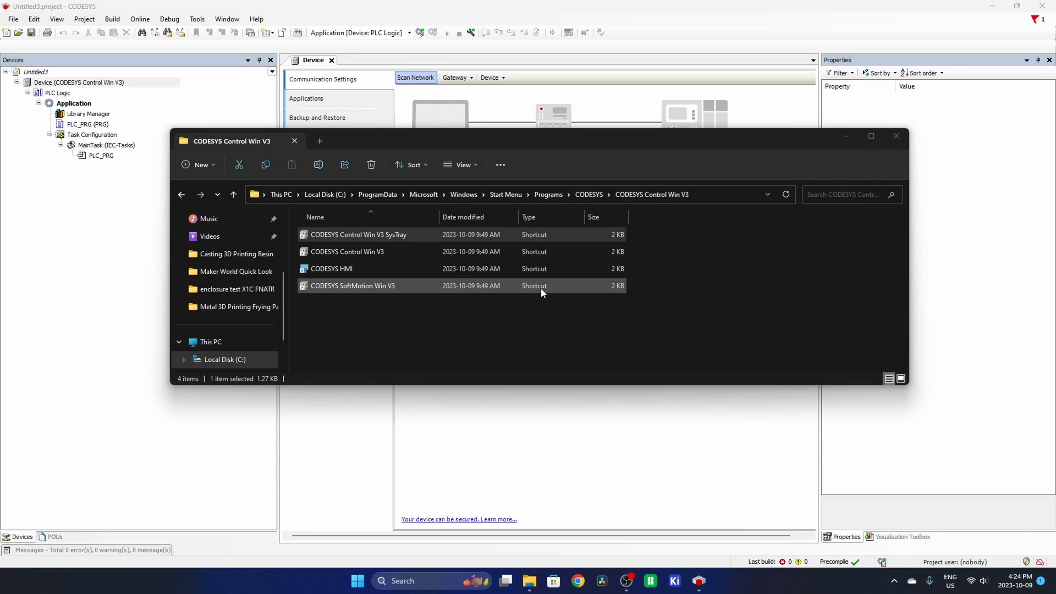
click(892, 581)
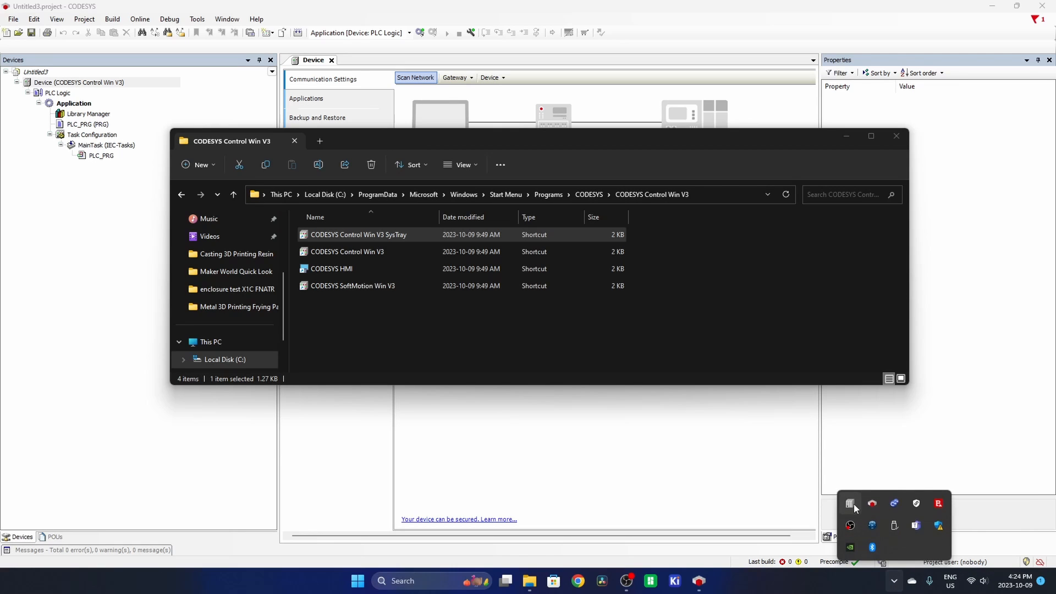
click(897, 136)
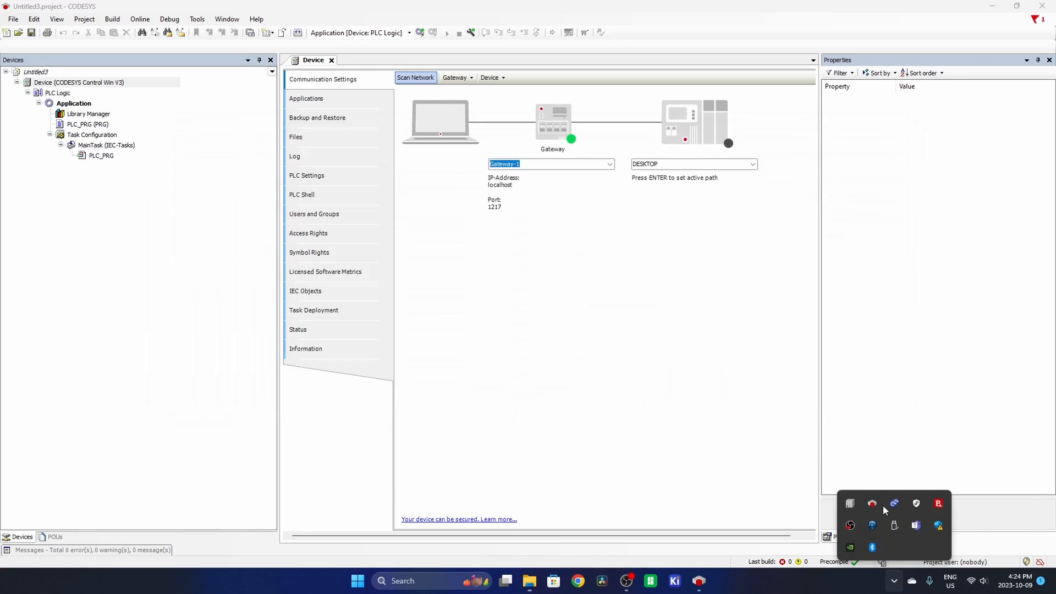
Start the soft PLC from the tray and select the DESKTOP [0301.3047] controller
right_click(872, 503)
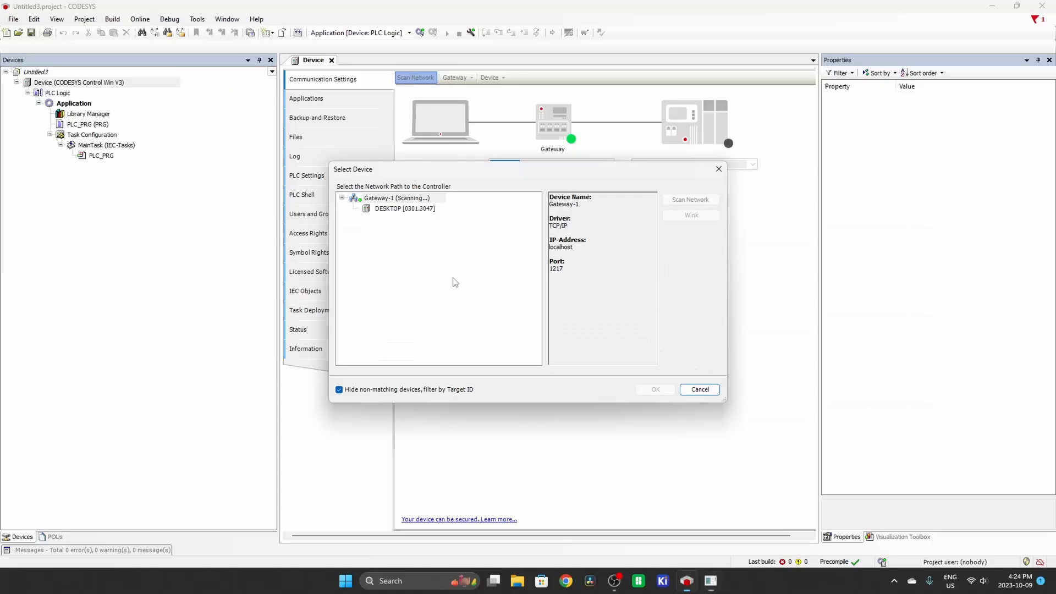
drag(353, 169, 401, 195)
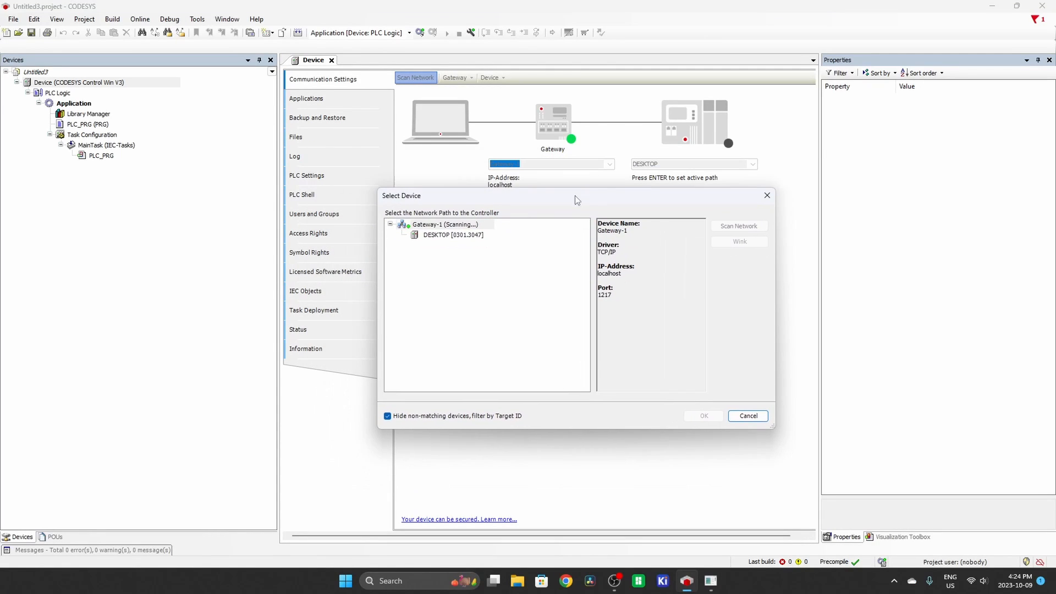
click(453, 235)
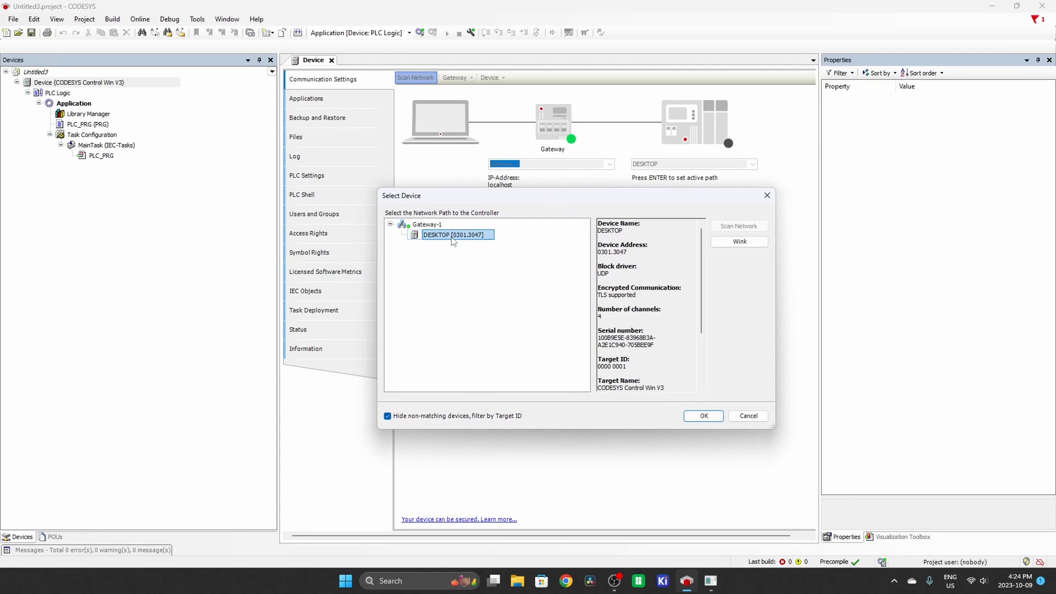
click(702, 416)
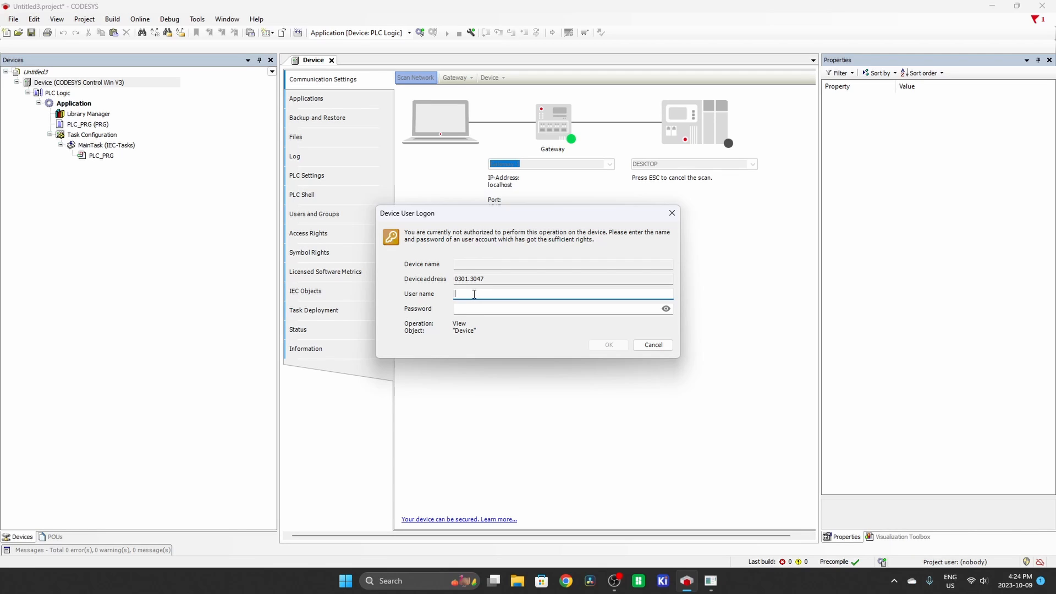
Submit the Device User Logon credentials, entering 'Auto'
text(AutomateStuff)
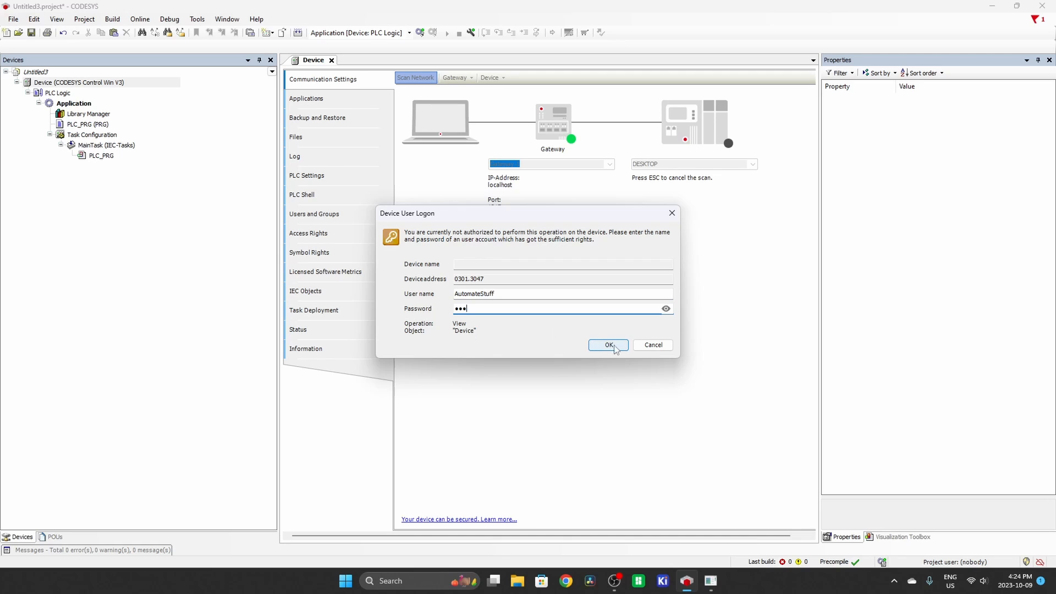
click(607, 345)
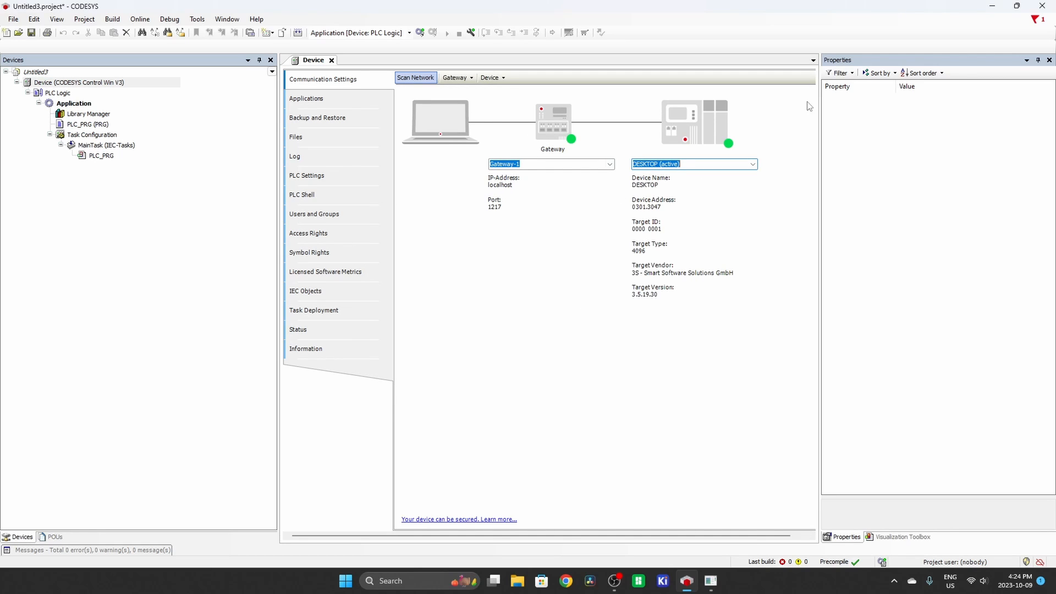
mouse_move(532, 162)
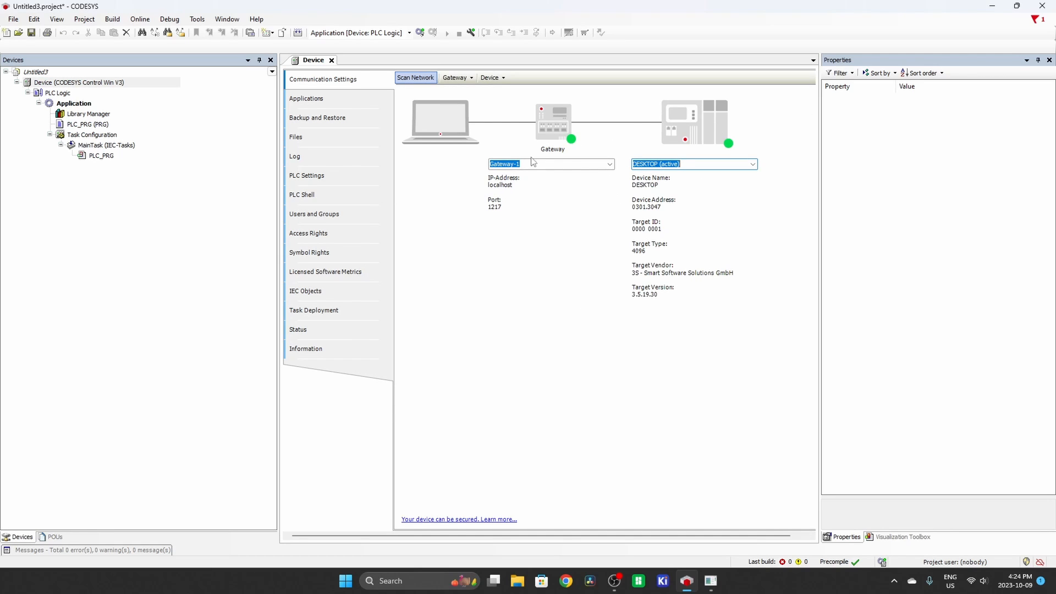
mouse_move(736, 198)
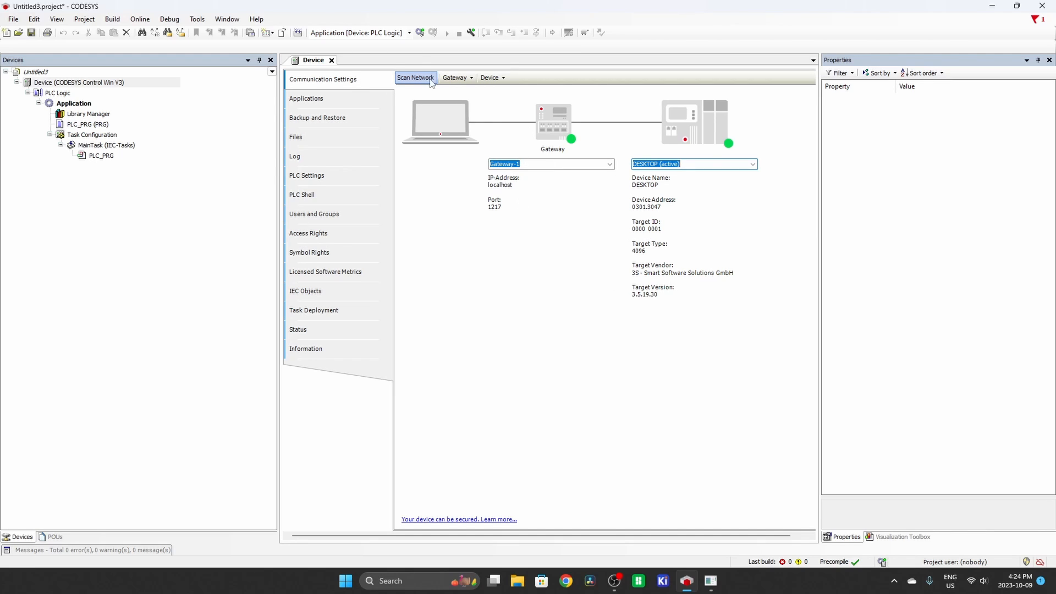
Log in, download and start the application, then open PLC_PRG
click(420, 32)
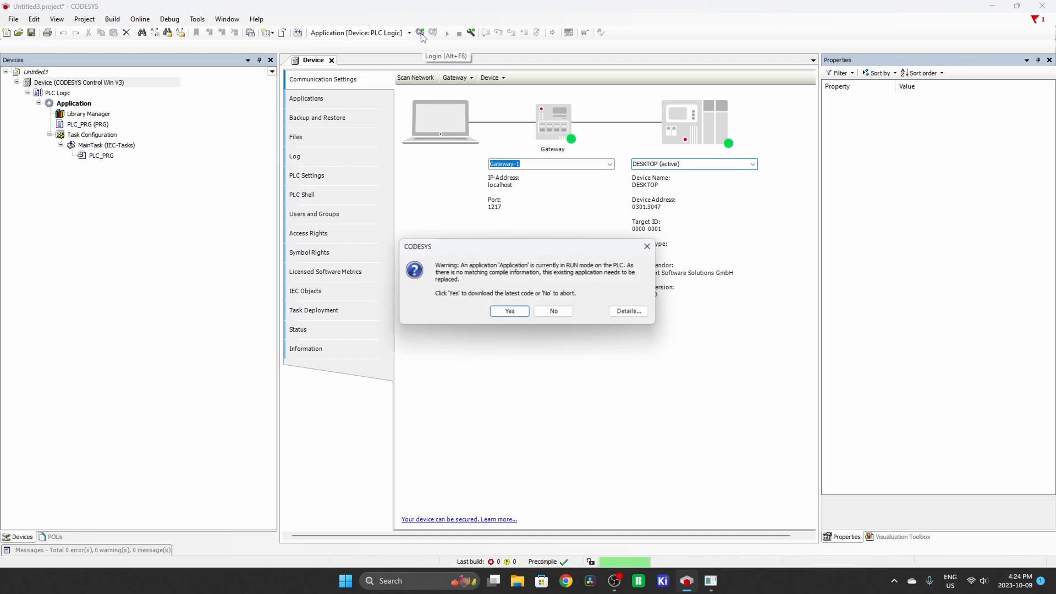
click(509, 310)
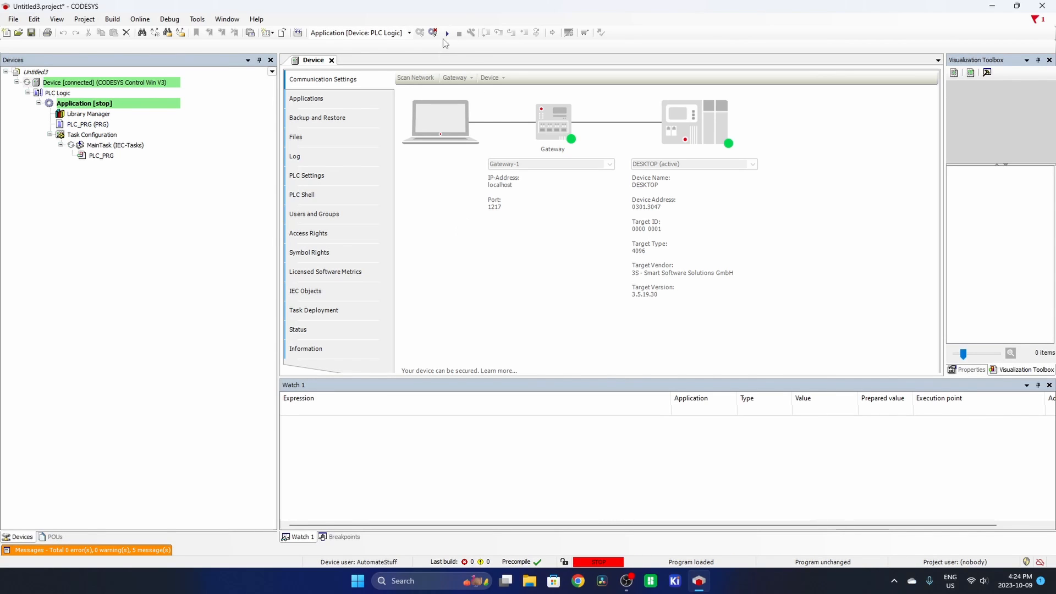
click(446, 33)
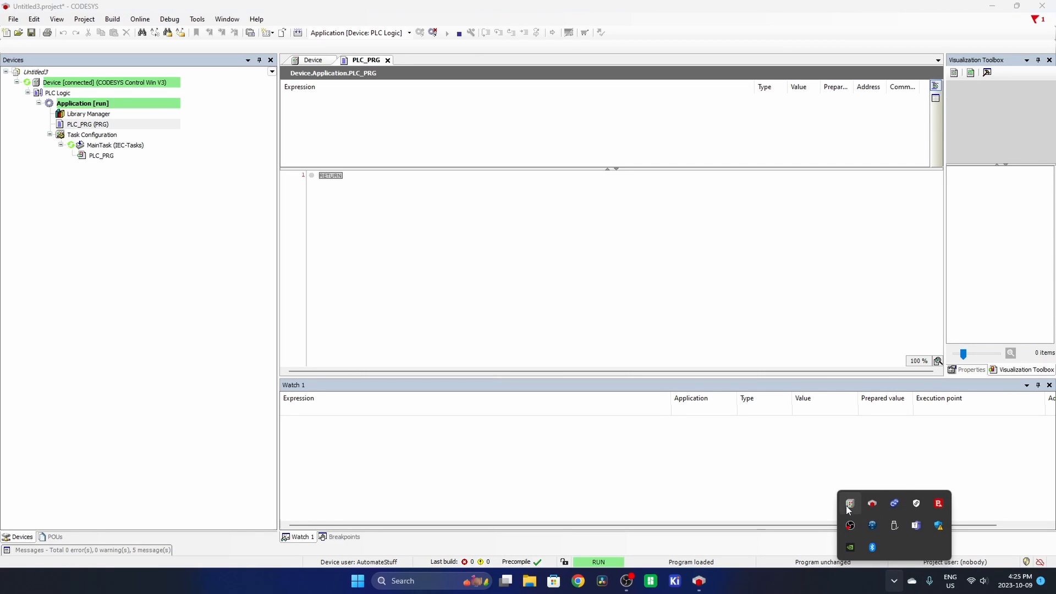
mouse_move(849, 502)
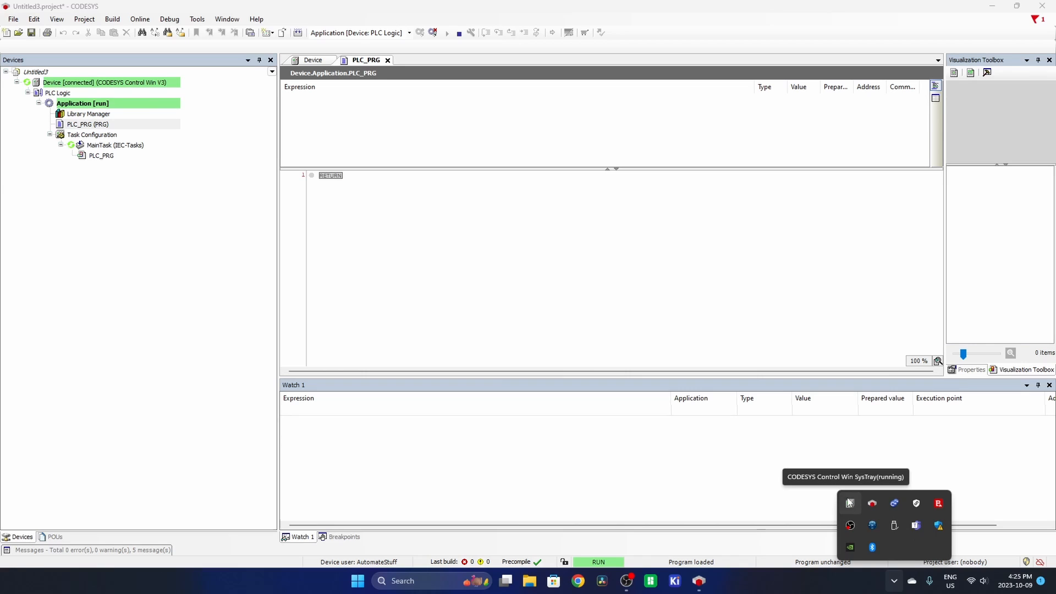
click(372, 184)
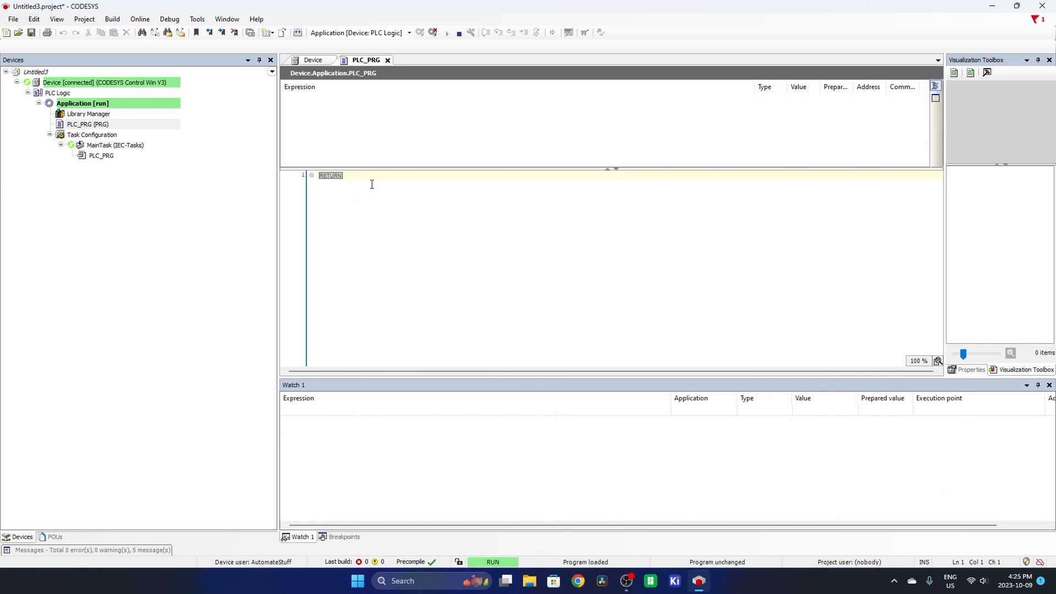
mouse_move(374, 186)
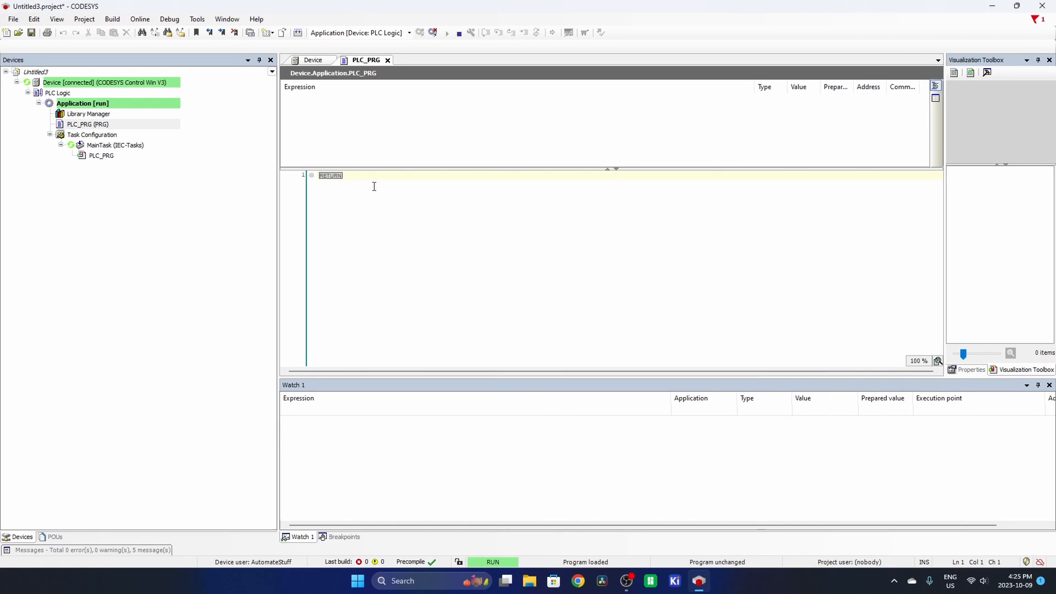